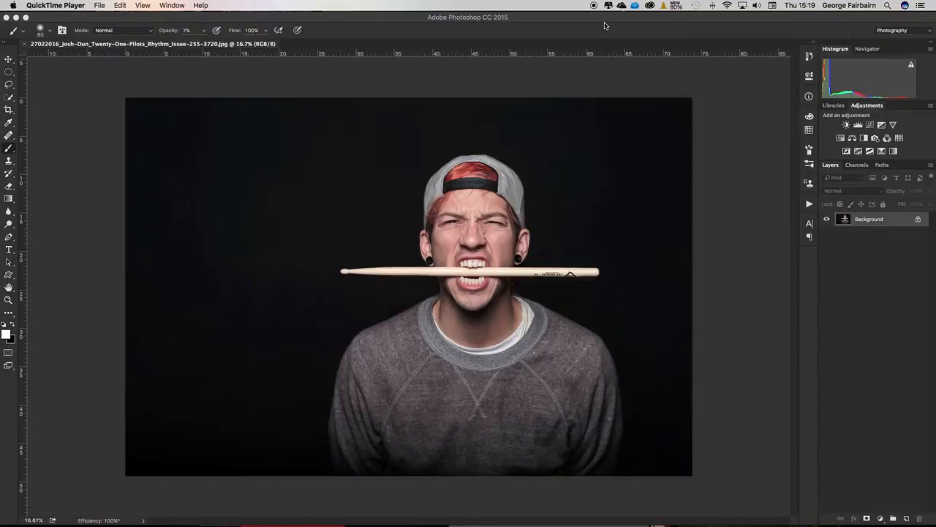
mouse_move(247, 65)
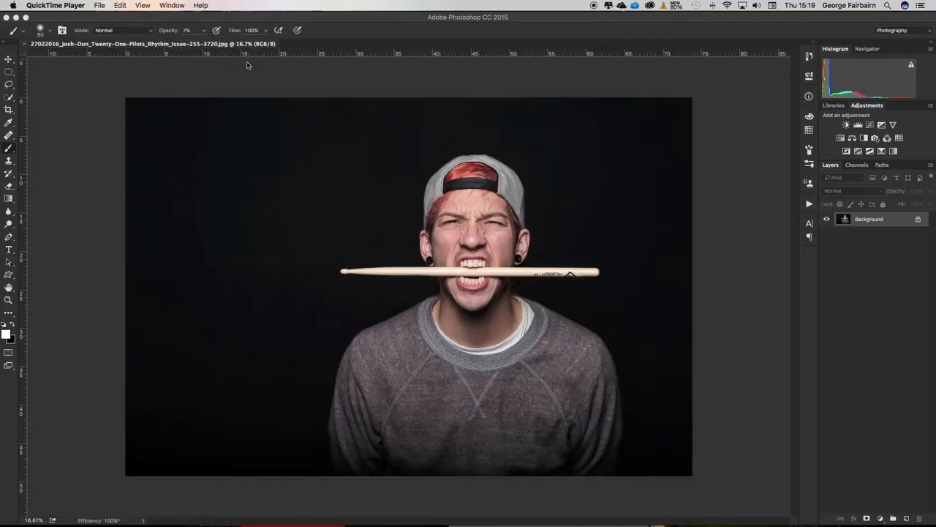
mouse_move(8, 114)
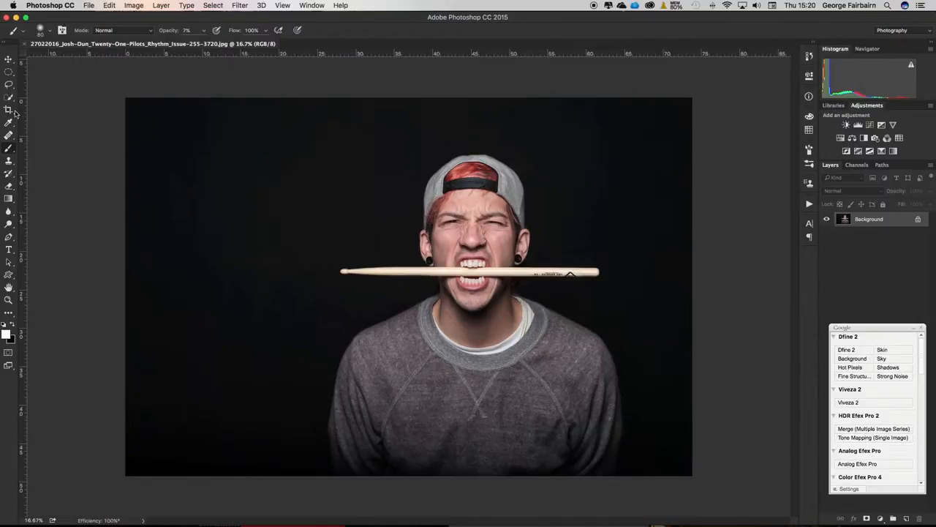
mouse_move(9, 115)
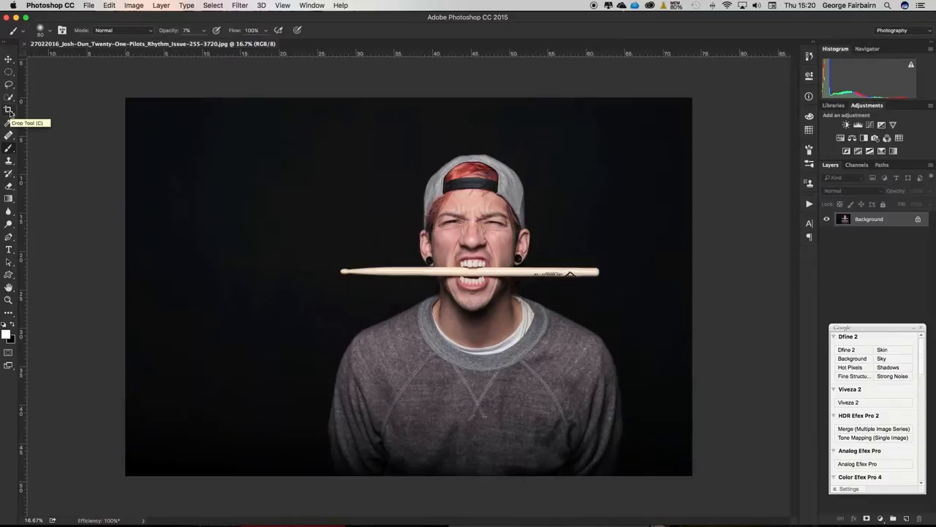
mouse_move(157, 70)
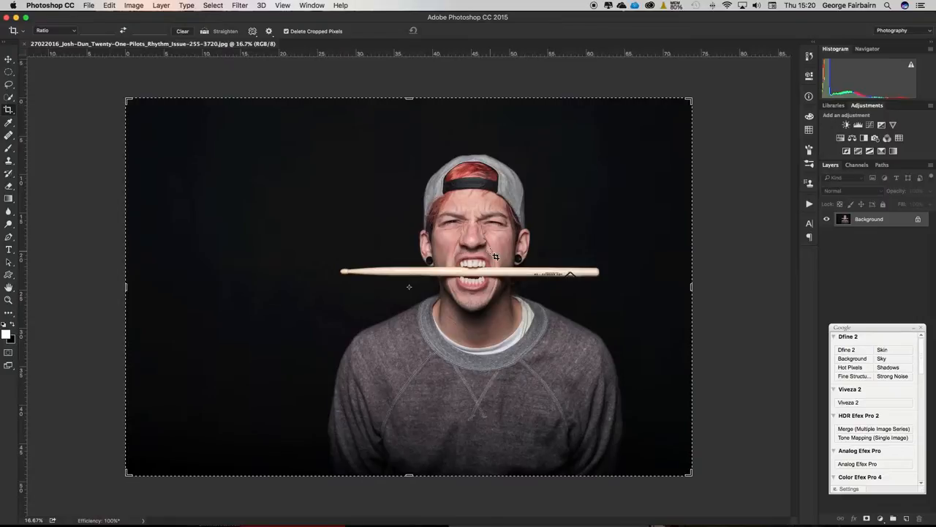
mouse_move(609, 95)
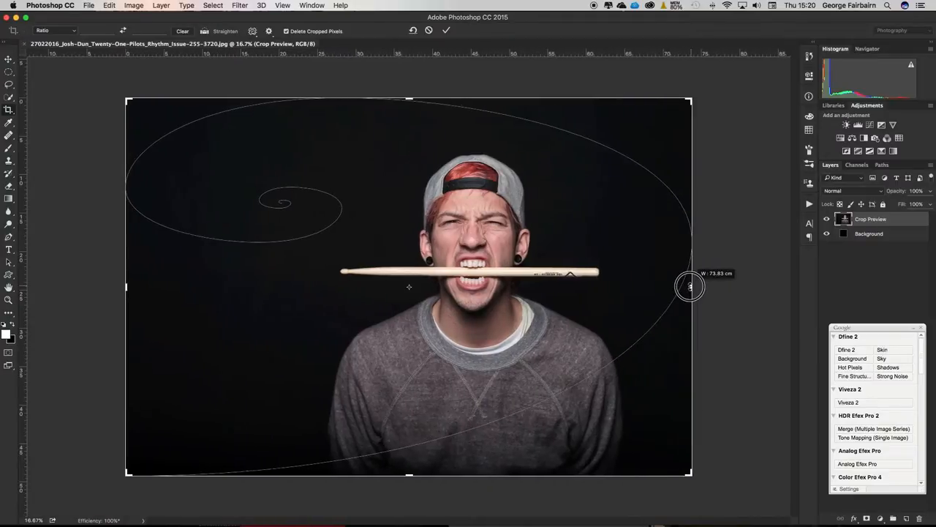
mouse_move(556, 254)
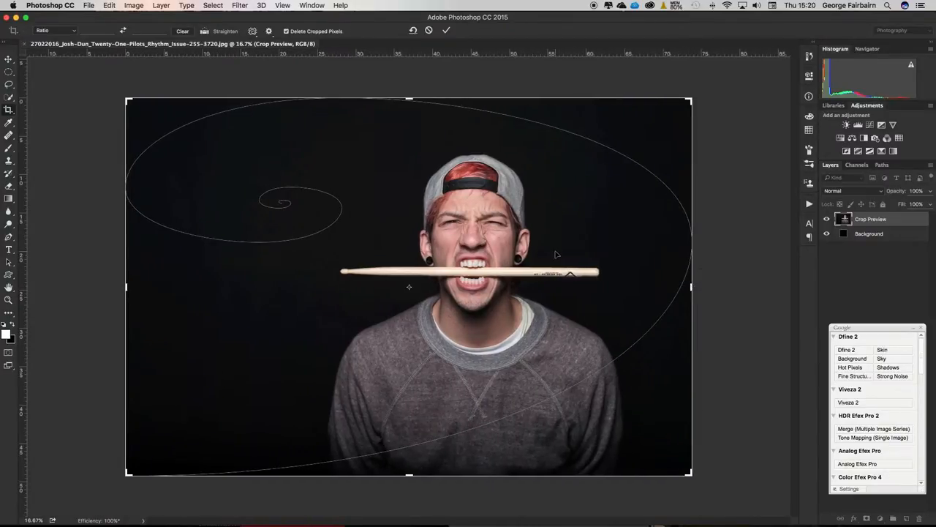
mouse_move(548, 255)
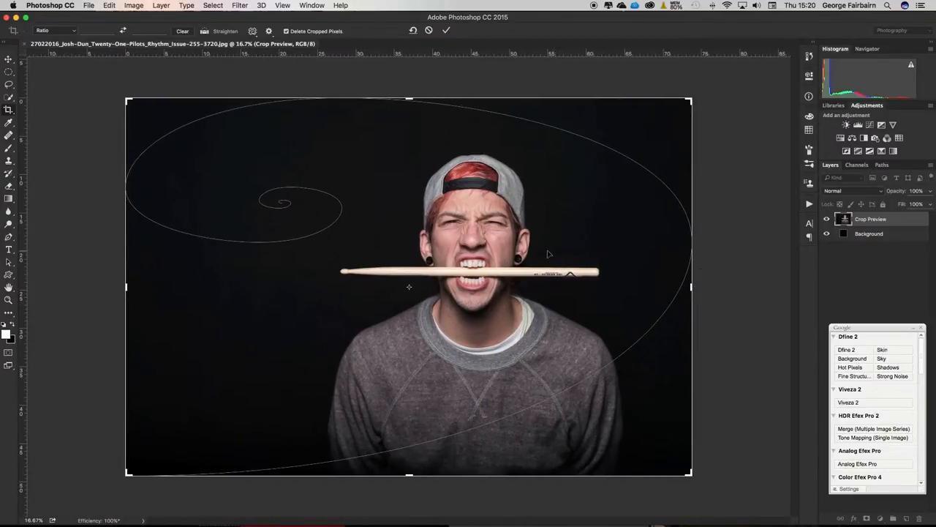
mouse_move(669, 111)
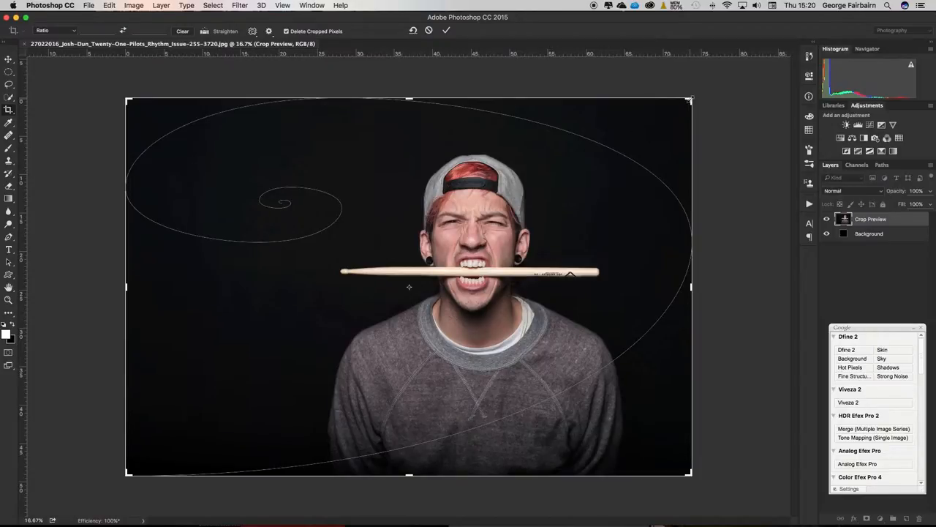
Step: Shrink the golden-spiral crop from its top-right corner, then drag it back to full frame
left_click_drag(687, 100, 646, 133)
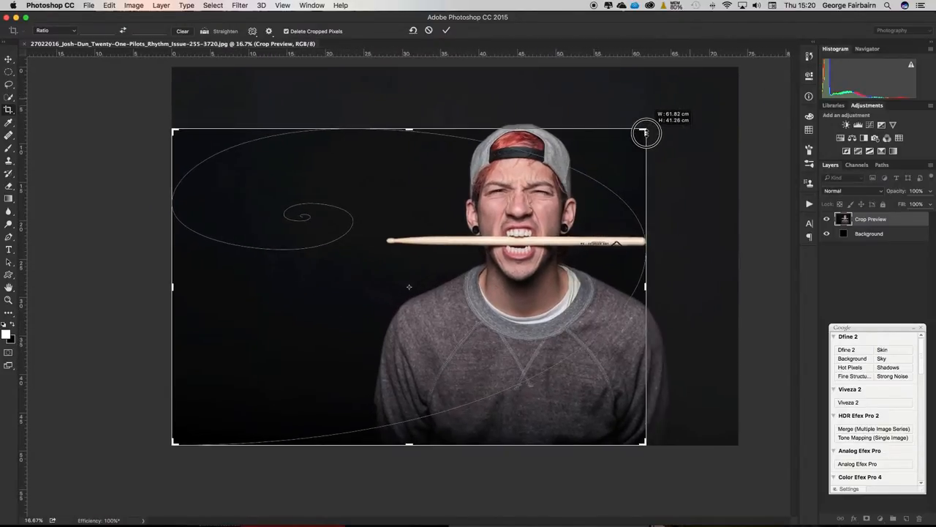
left_click_drag(646, 134, 688, 102)
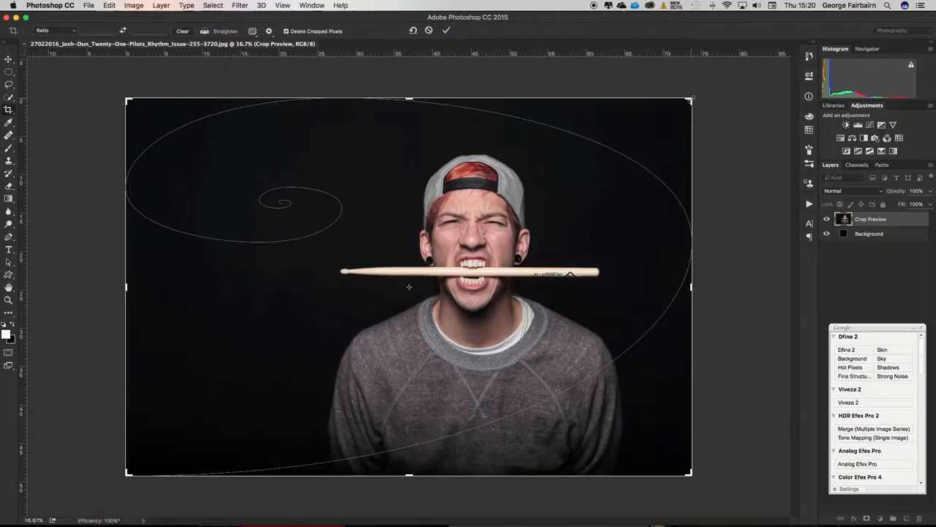
mouse_move(620, 153)
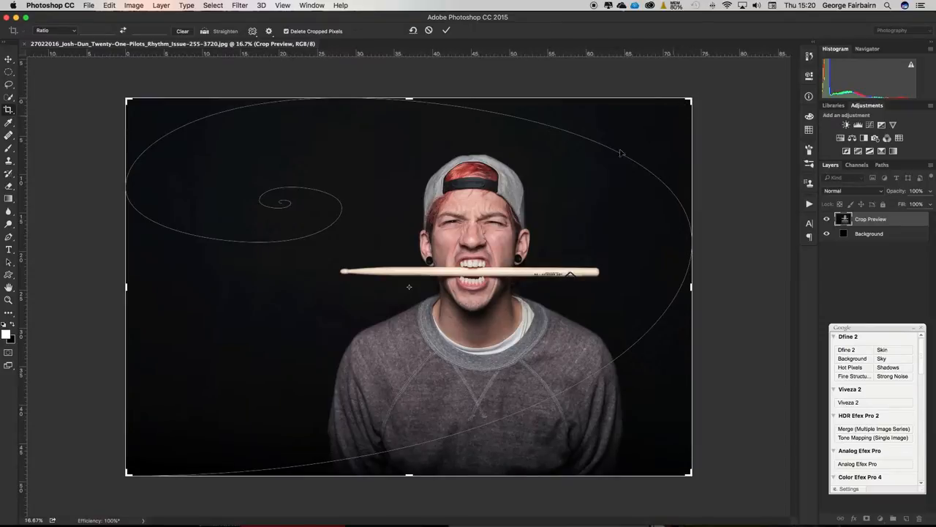
mouse_move(313, 256)
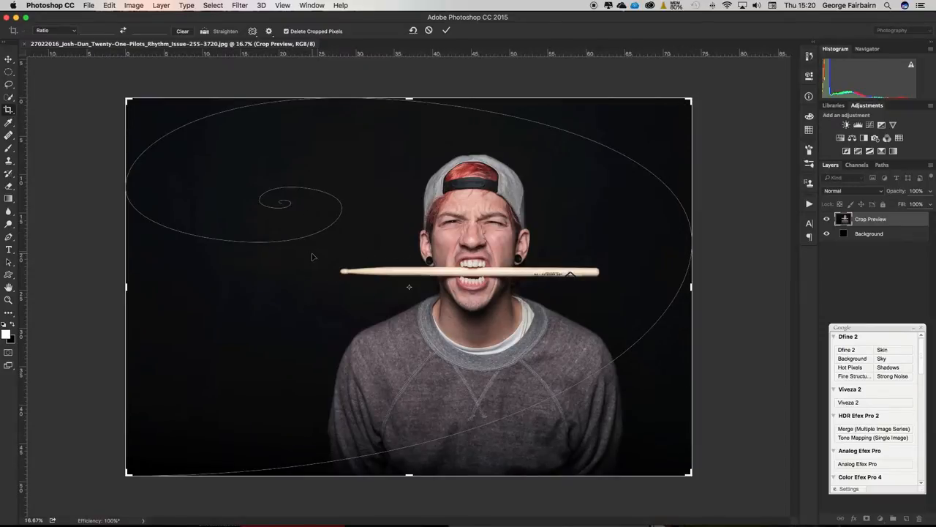
mouse_move(311, 242)
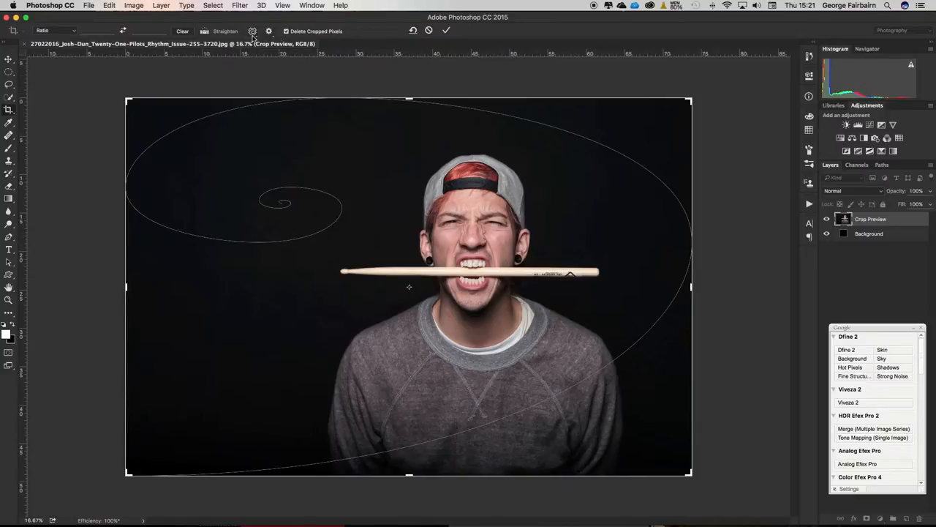
Step: Switch the crop overlay from Golden Spiral to Rule of Thirds
left_click(252, 30)
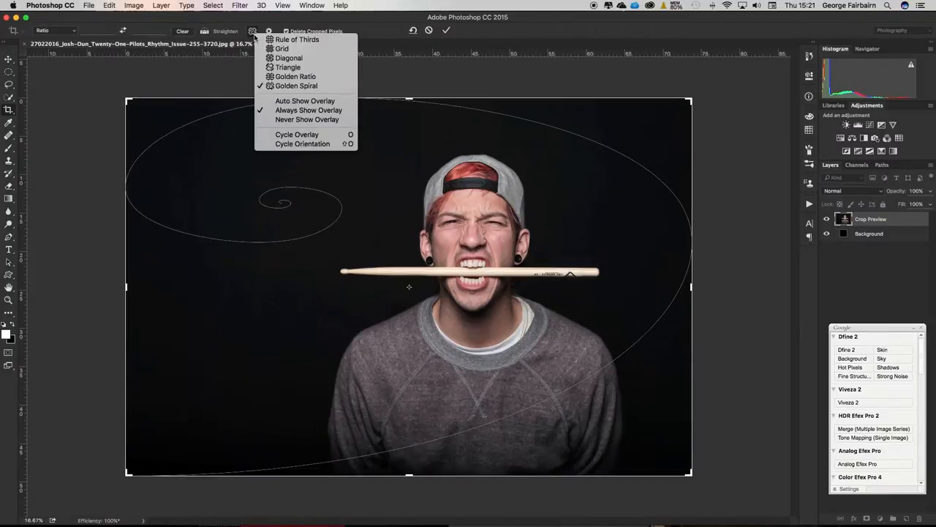
mouse_move(296, 85)
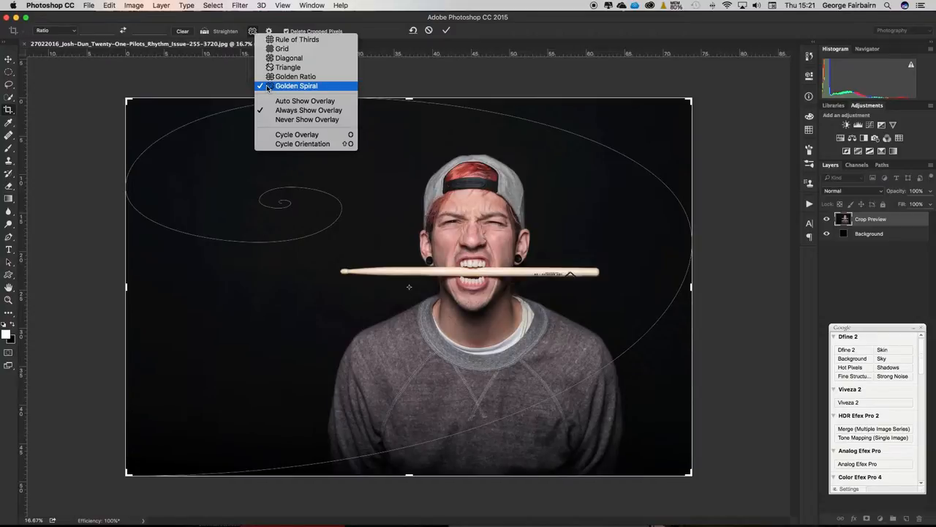
left_click(297, 40)
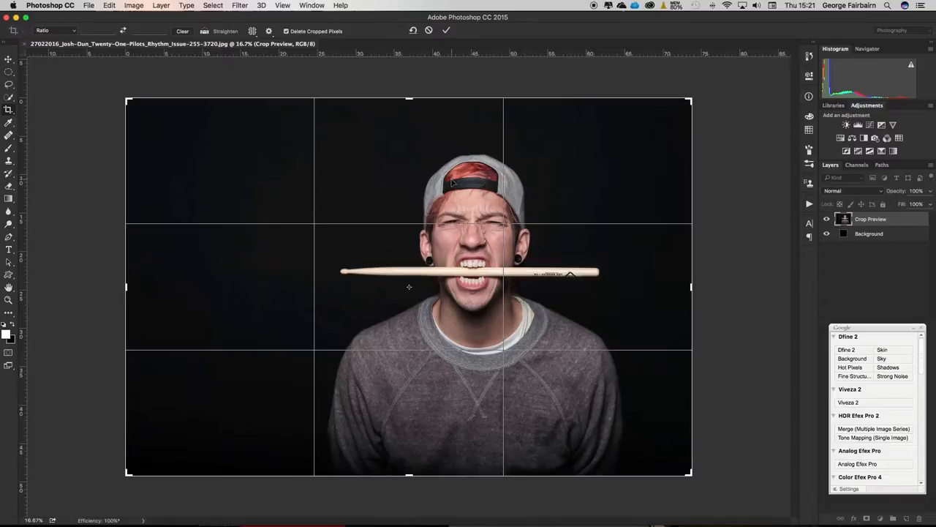
mouse_move(412, 190)
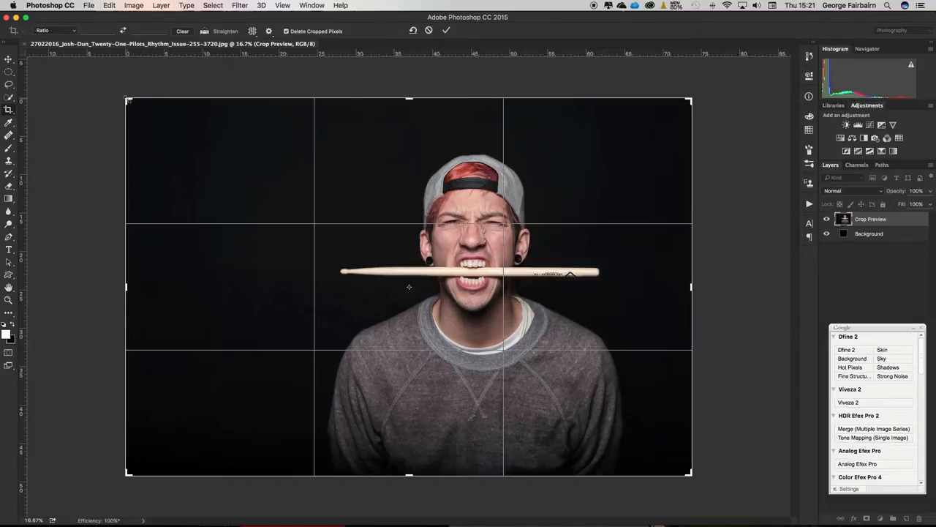
Step: Resize the crop from the top-left and bottom-right corners, ending just inside the full frame
left_click_drag(128, 99, 141, 108)
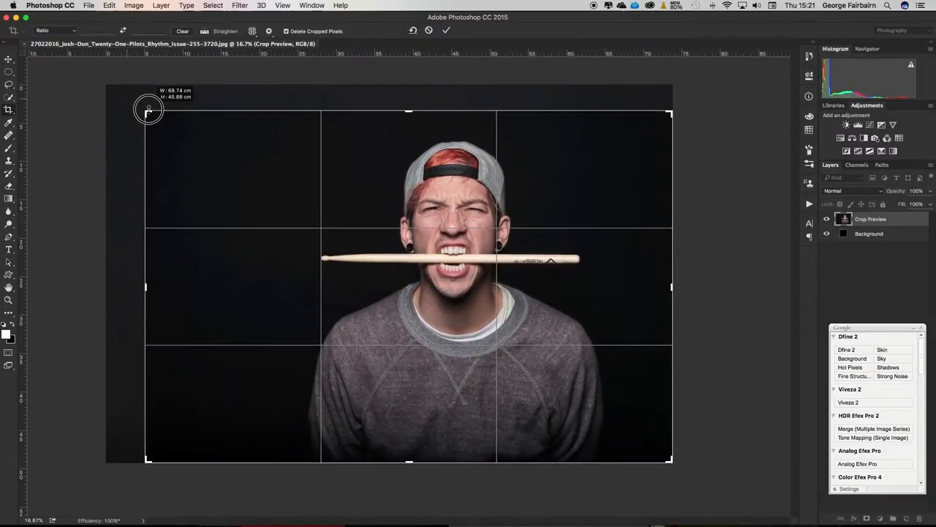
left_click_drag(147, 109, 131, 97)
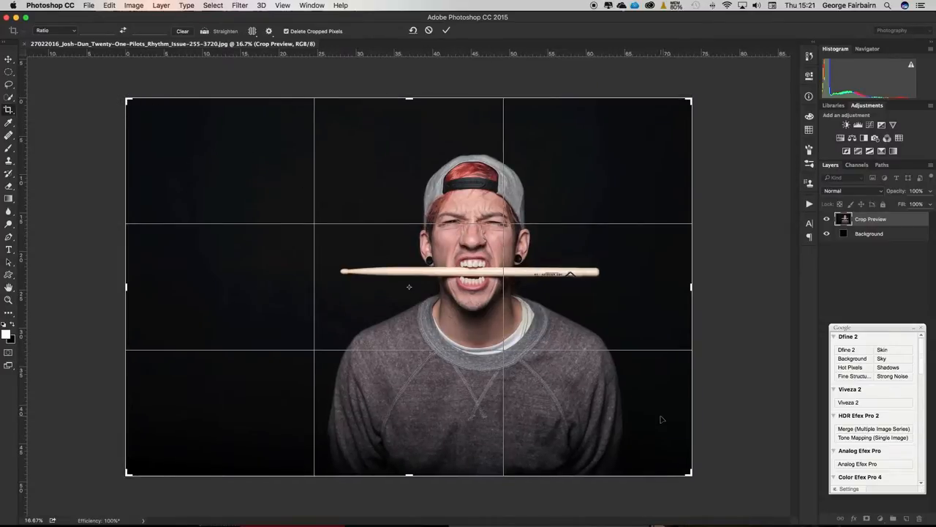
left_click_drag(692, 97, 680, 98)
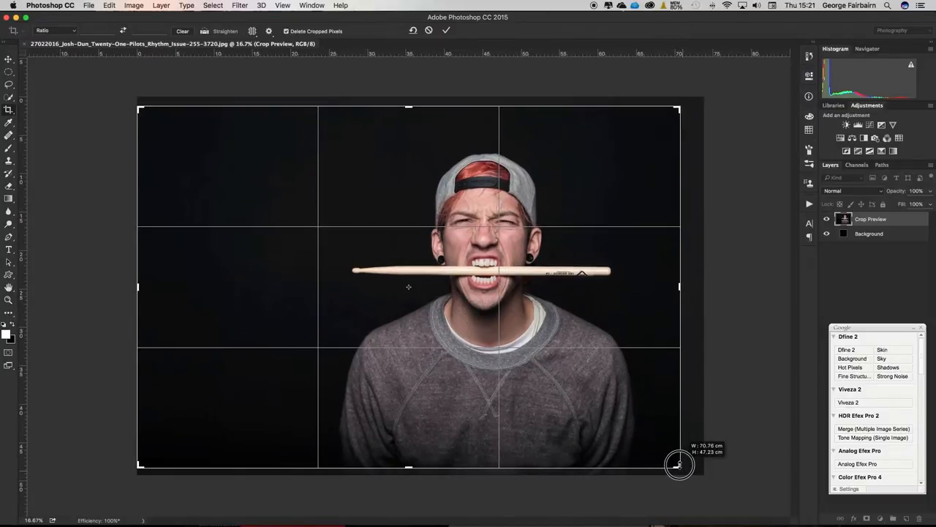
left_click_drag(678, 466, 682, 103)
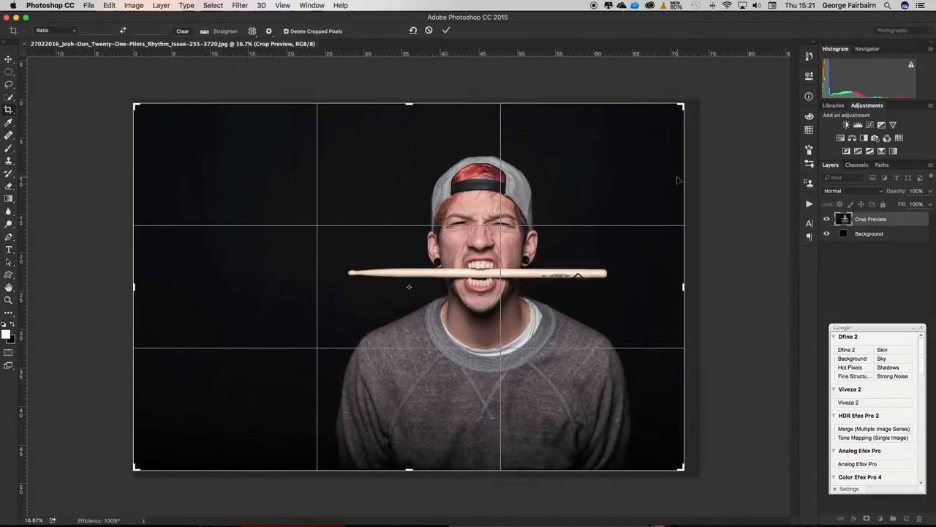
mouse_move(342, 185)
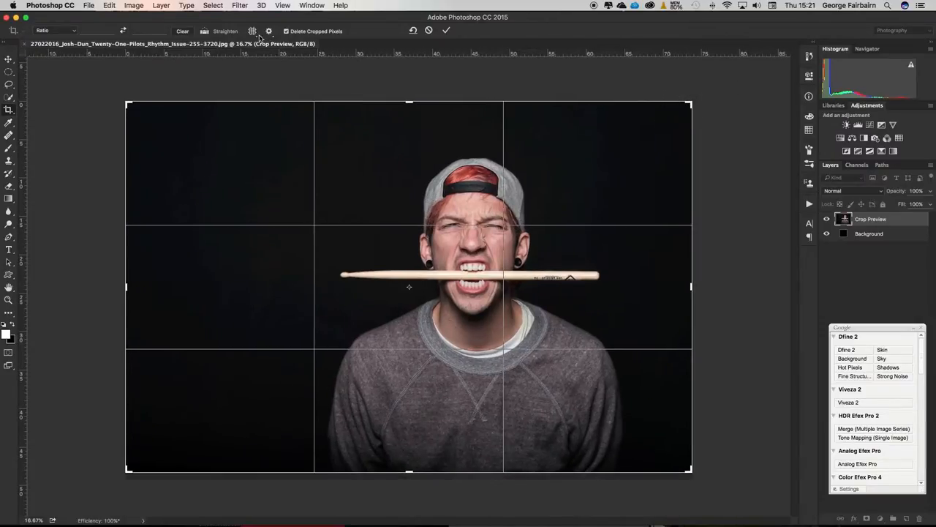
Step: Cycle past the Grid overlay and pick Diagonal guides for the crop
left_click(253, 31)
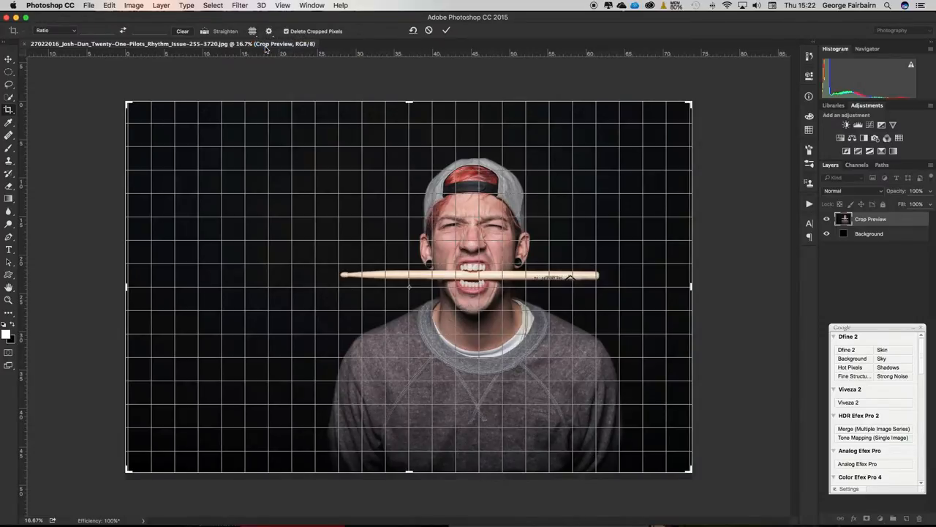
left_click(252, 31)
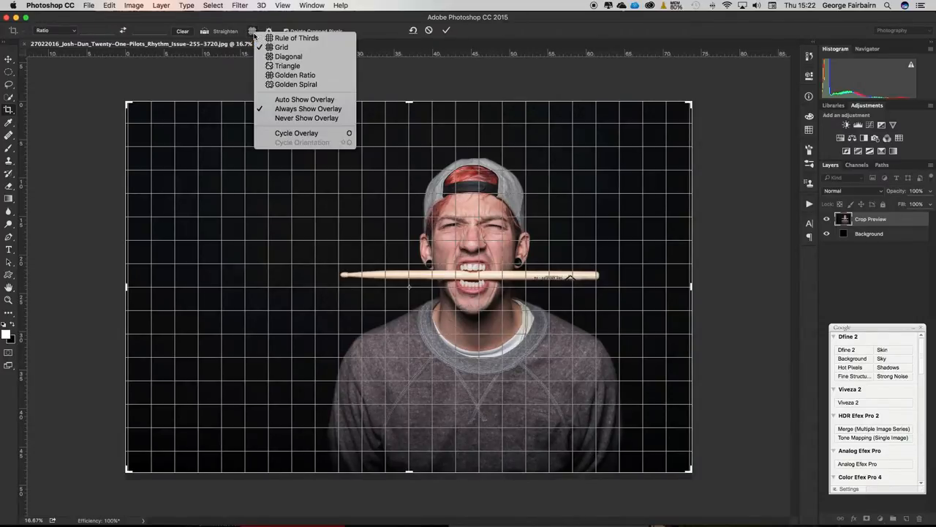
left_click(289, 56)
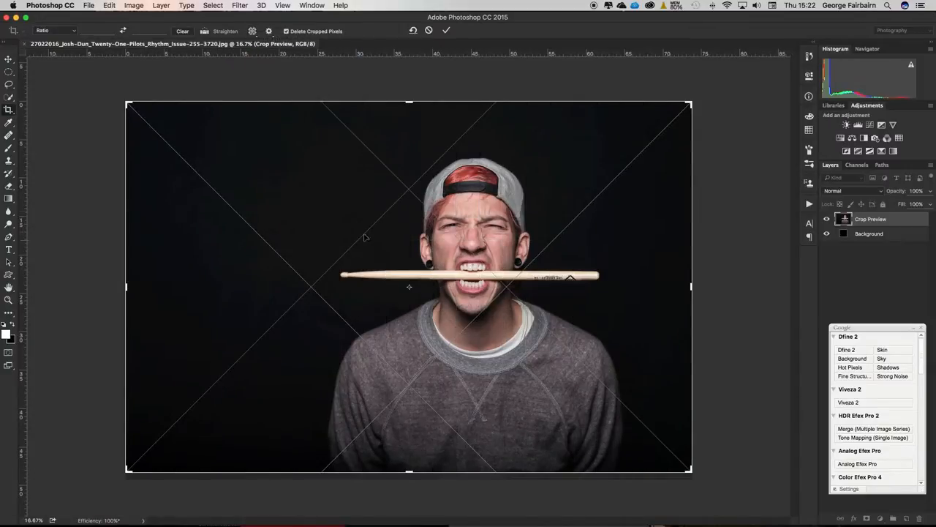
mouse_move(390, 226)
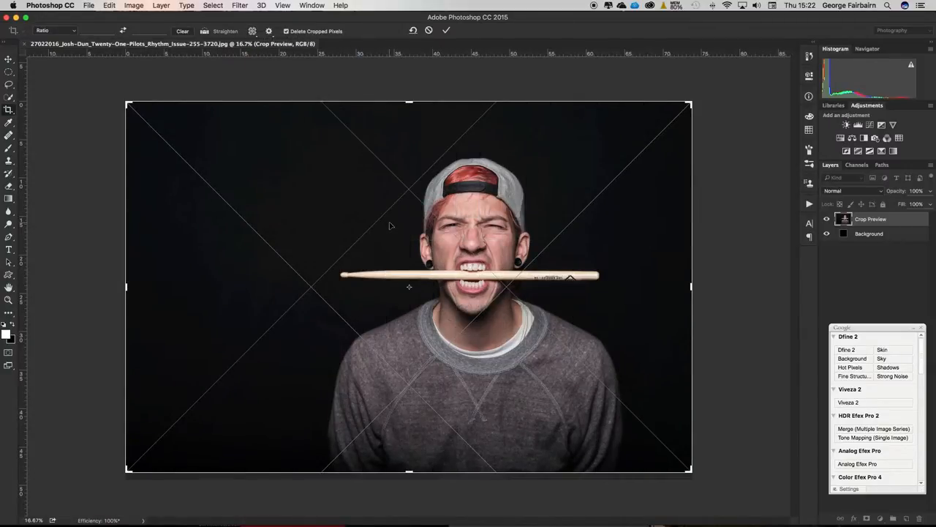
mouse_move(305, 302)
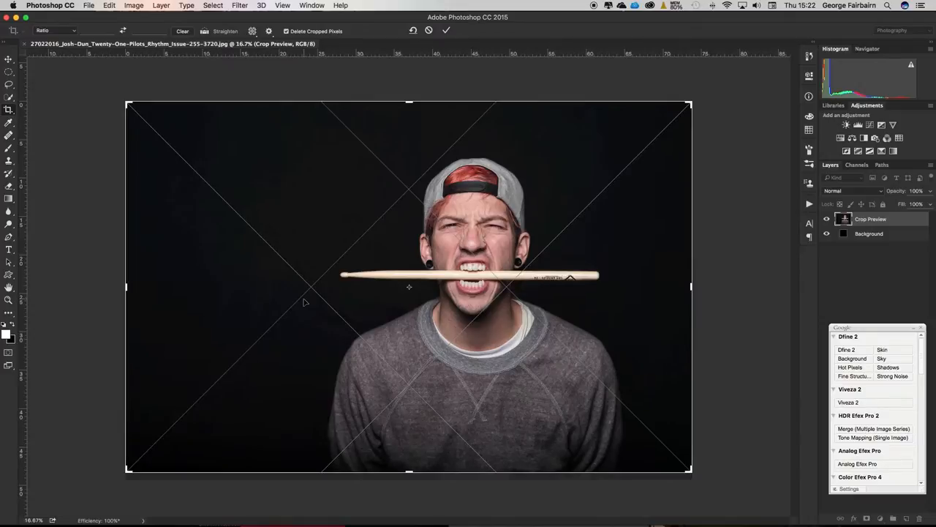
mouse_move(375, 196)
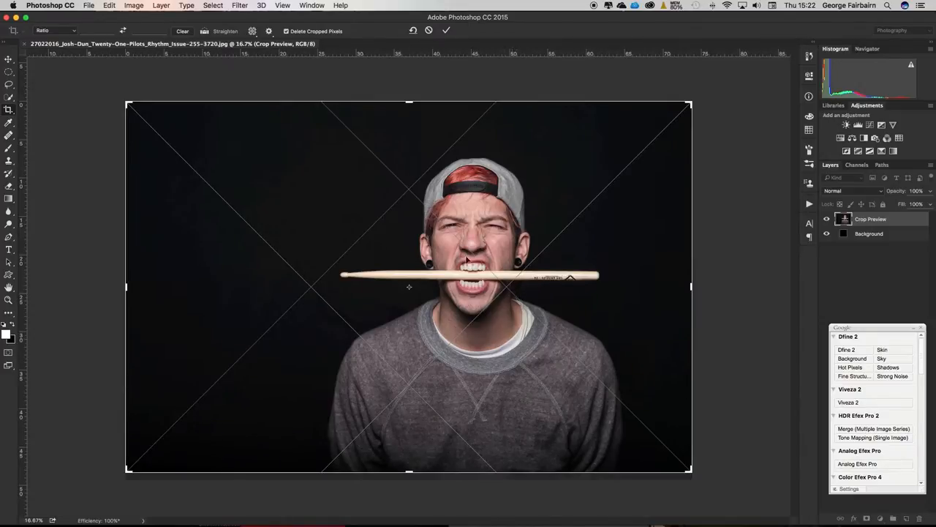
Step: Cycle the crop overlay to Triangle, then to a Rule of Thirds grid
left_click(252, 31)
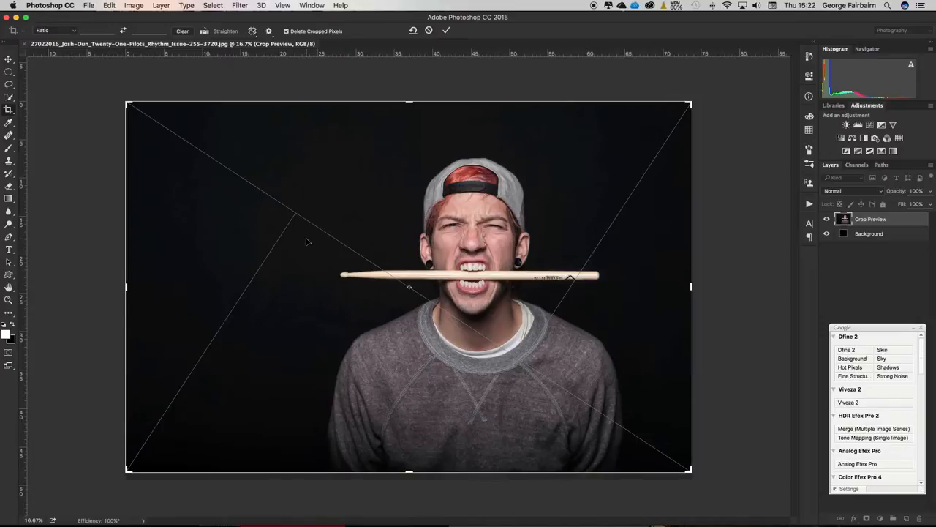
mouse_move(286, 222)
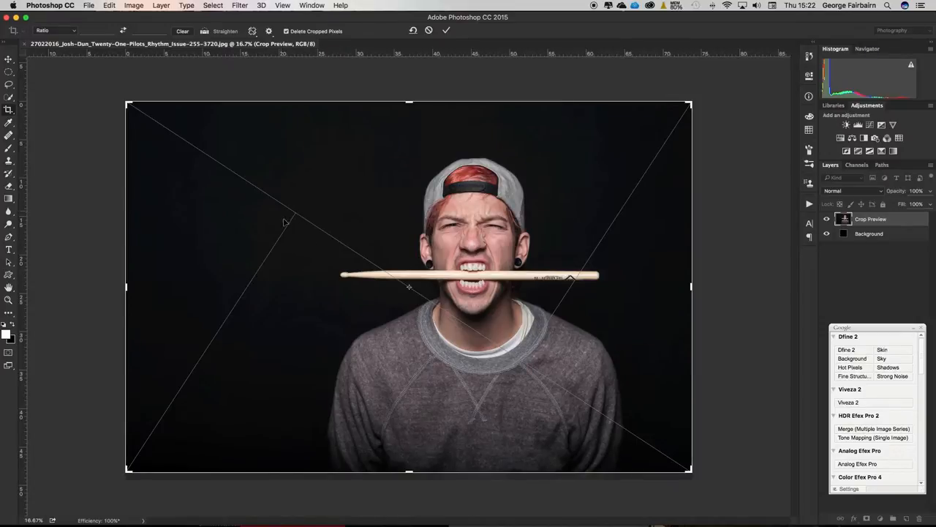
mouse_move(554, 359)
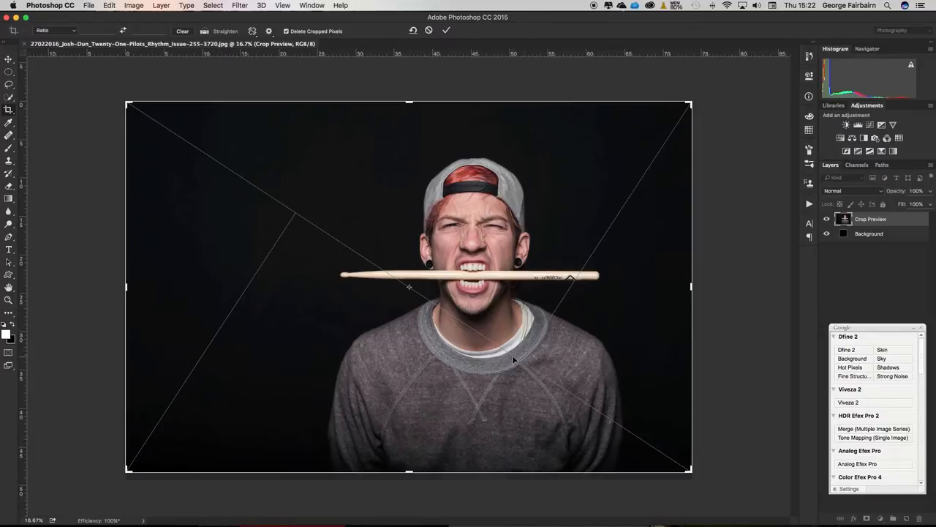
mouse_move(531, 356)
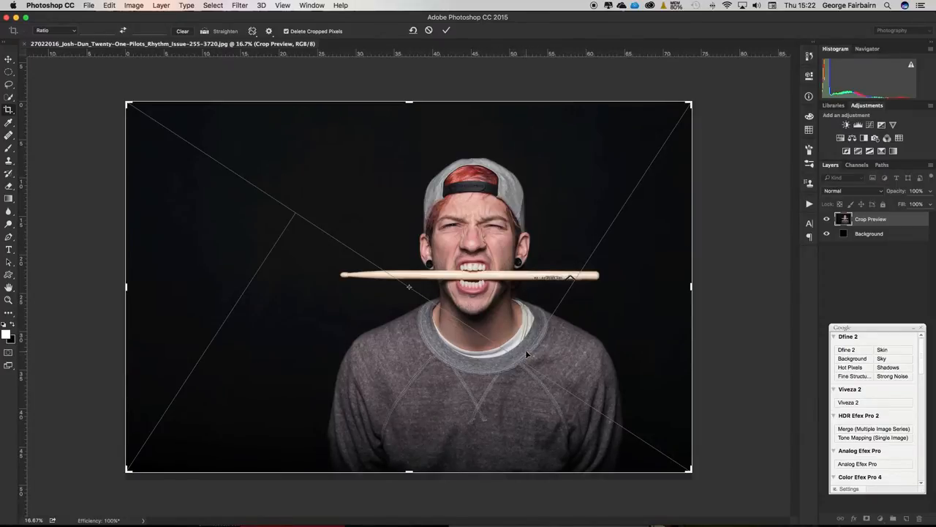
mouse_move(486, 318)
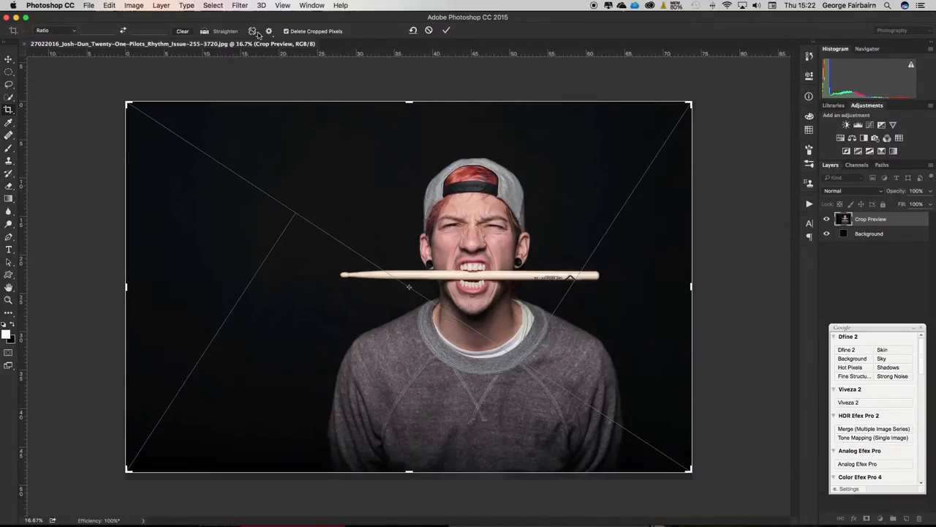
left_click(268, 31)
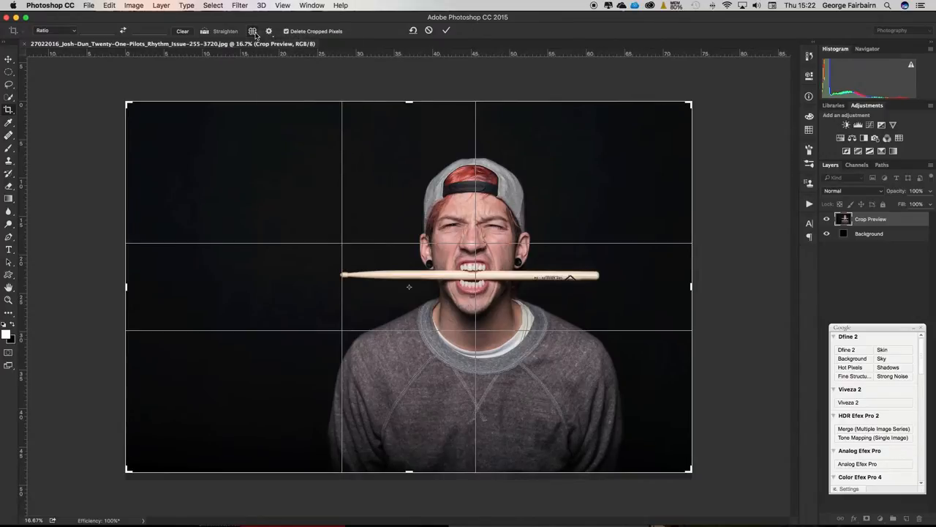
Step: Choose the Golden Spiral crop overlay, then reopen the overlay list
left_click(269, 30)
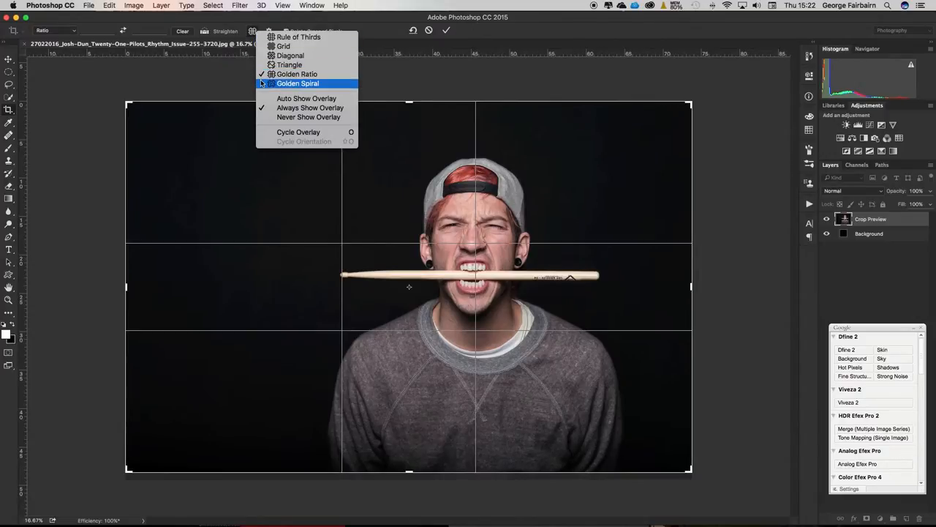
left_click(298, 82)
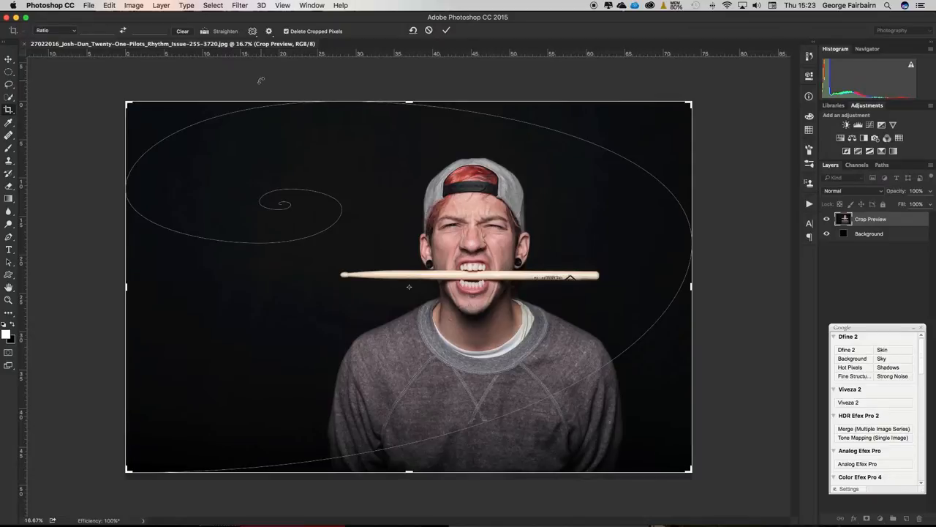
mouse_move(287, 139)
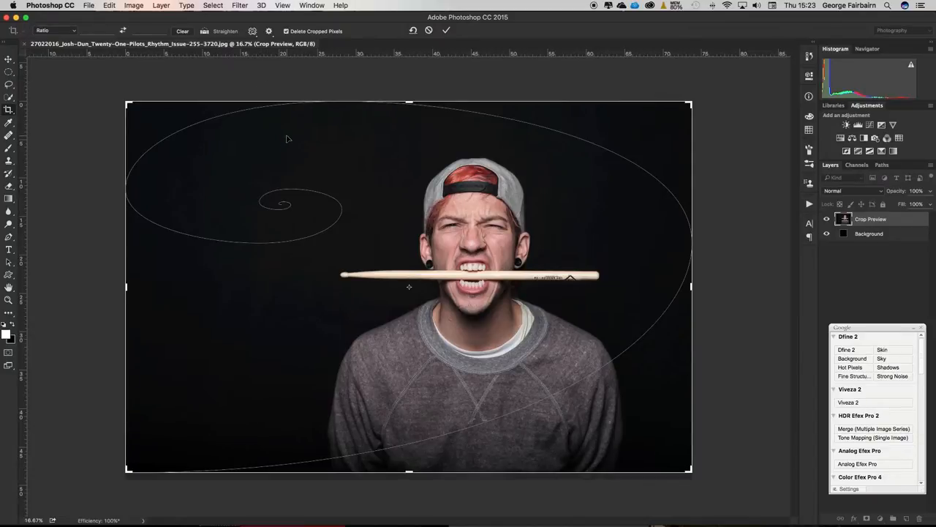
mouse_move(291, 137)
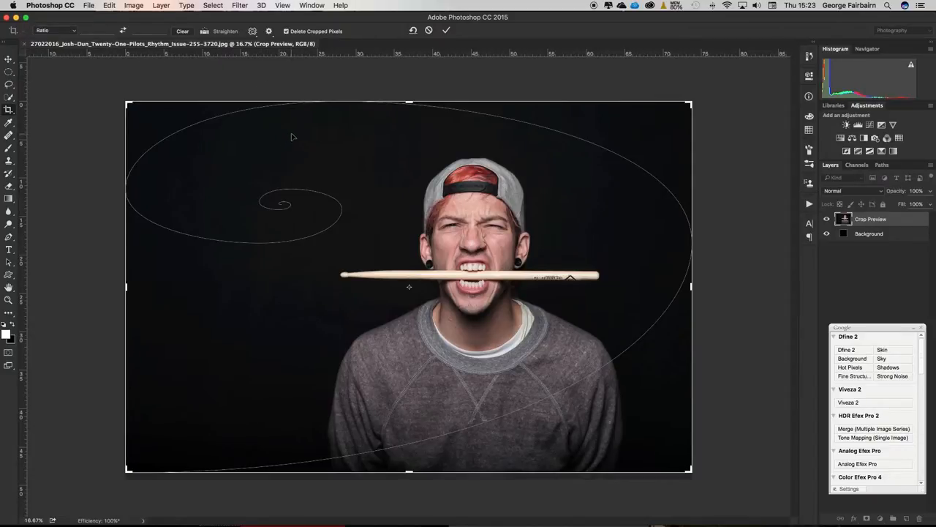
left_click(253, 30)
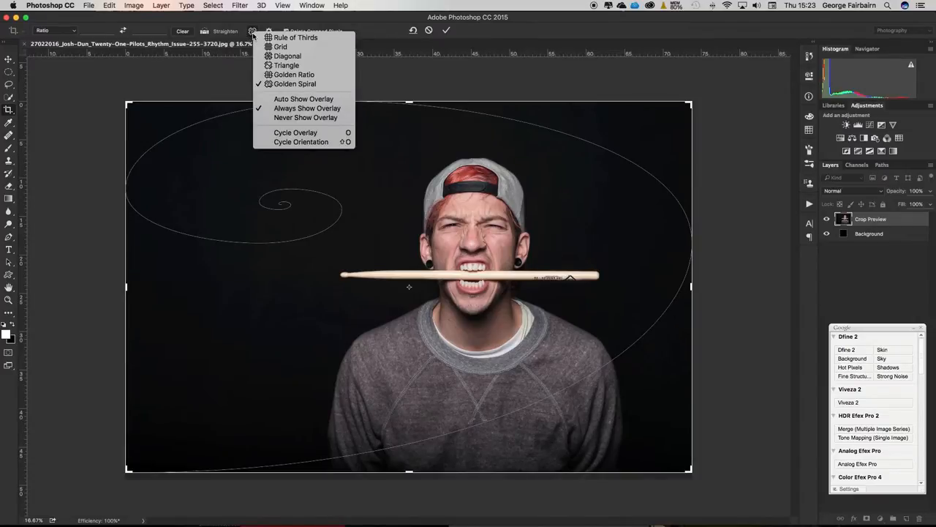
mouse_move(295, 132)
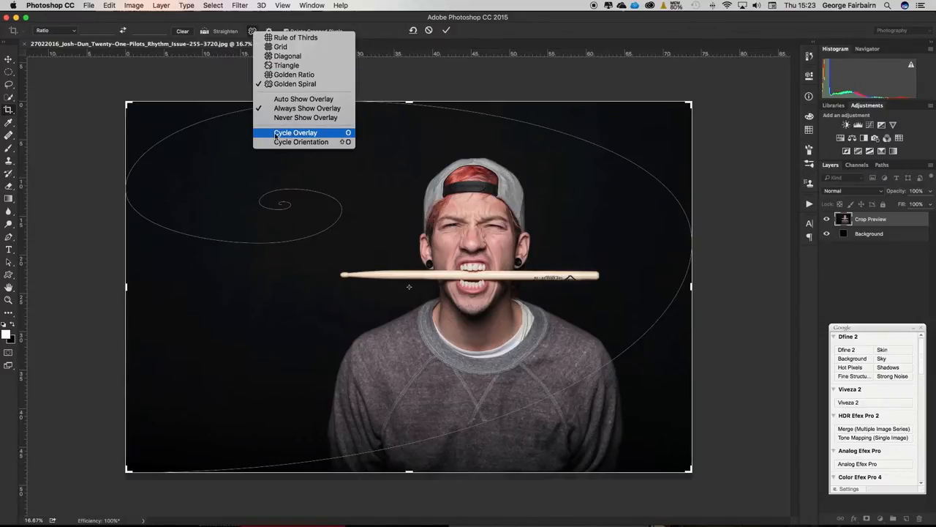
mouse_move(301, 142)
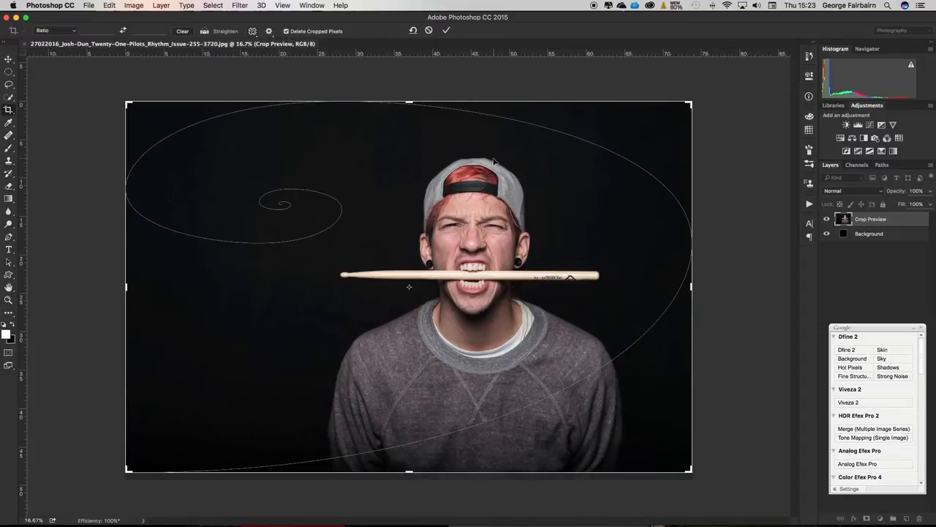
mouse_move(512, 165)
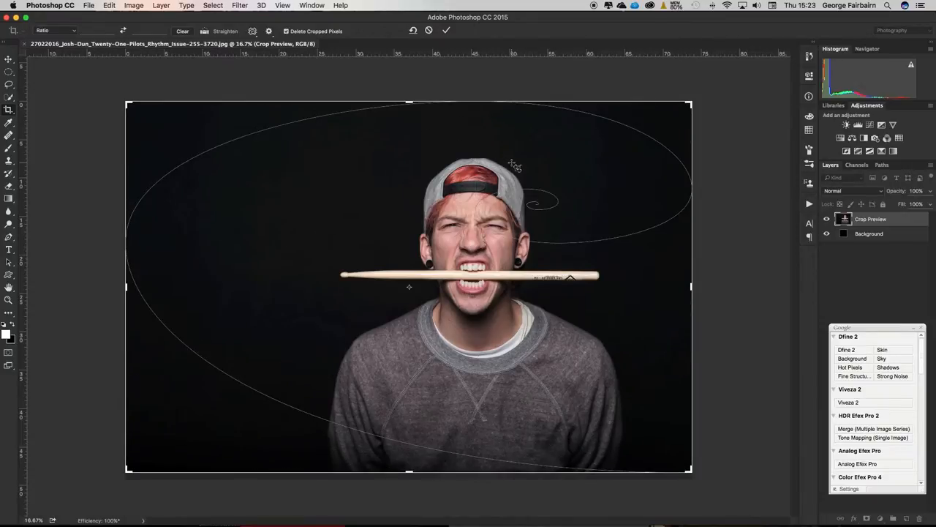
mouse_move(501, 177)
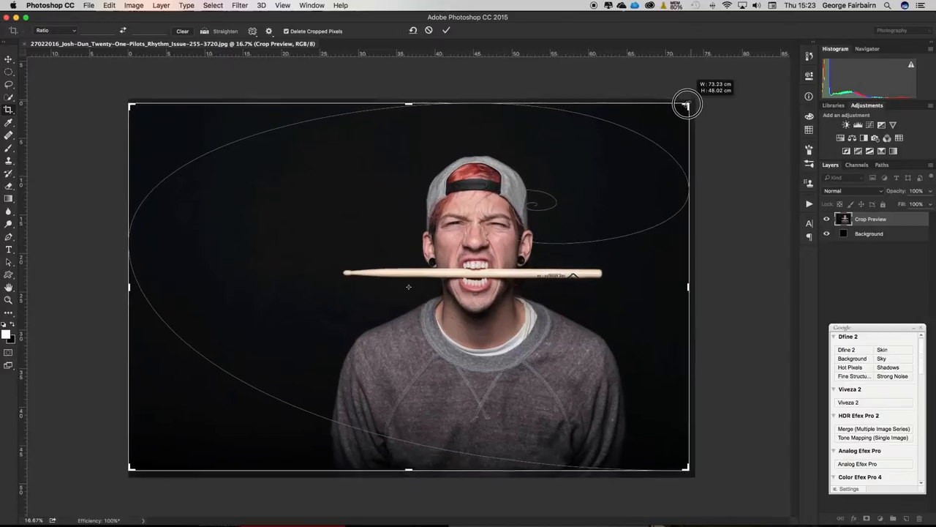
Step: Drag the top-right handle inward to frame the drummer tighter under the spiral
left_click_drag(687, 105, 658, 112)
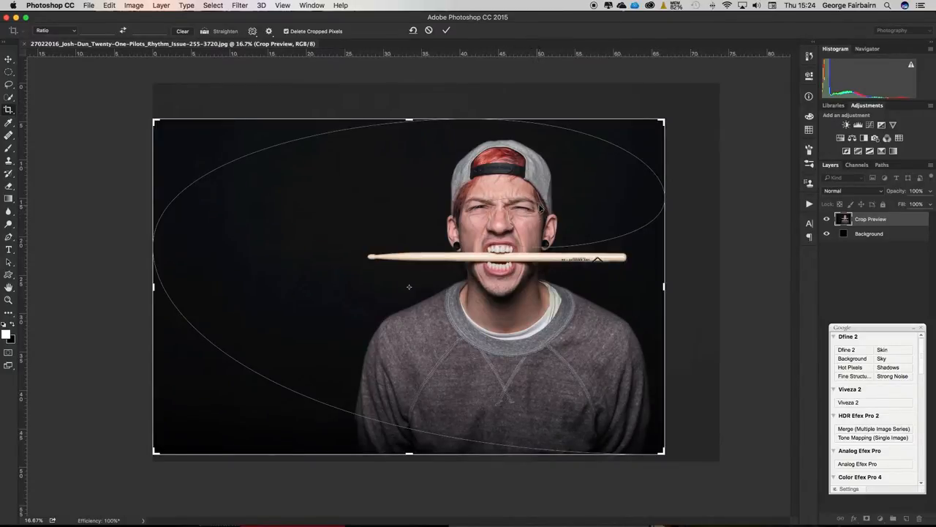
mouse_move(472, 225)
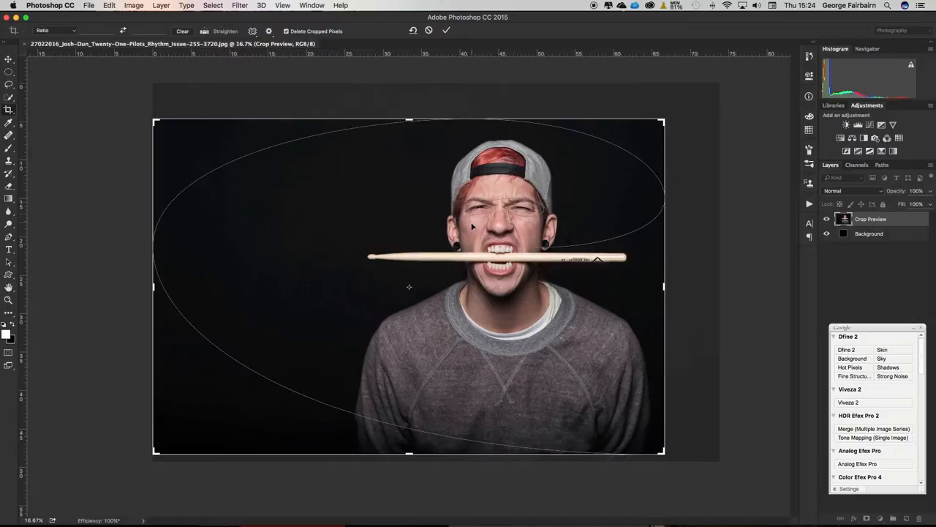
mouse_move(667, 192)
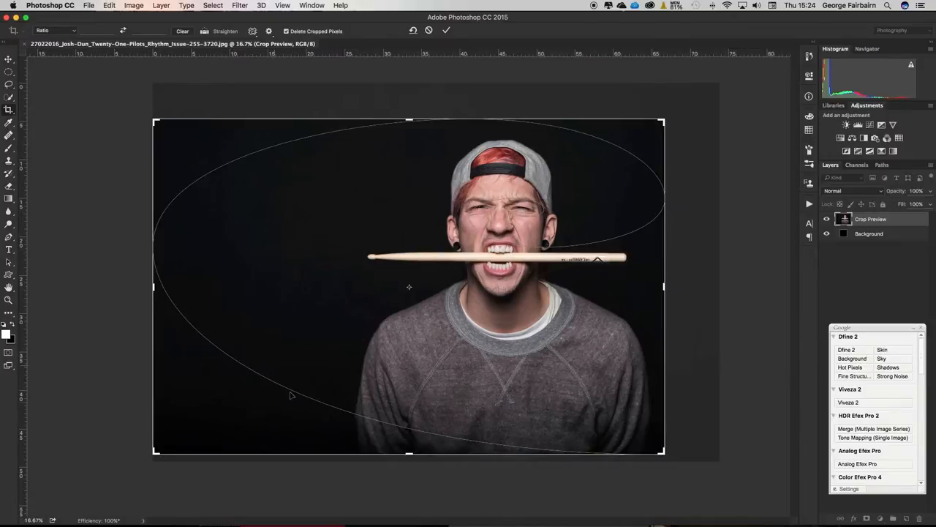
mouse_move(307, 365)
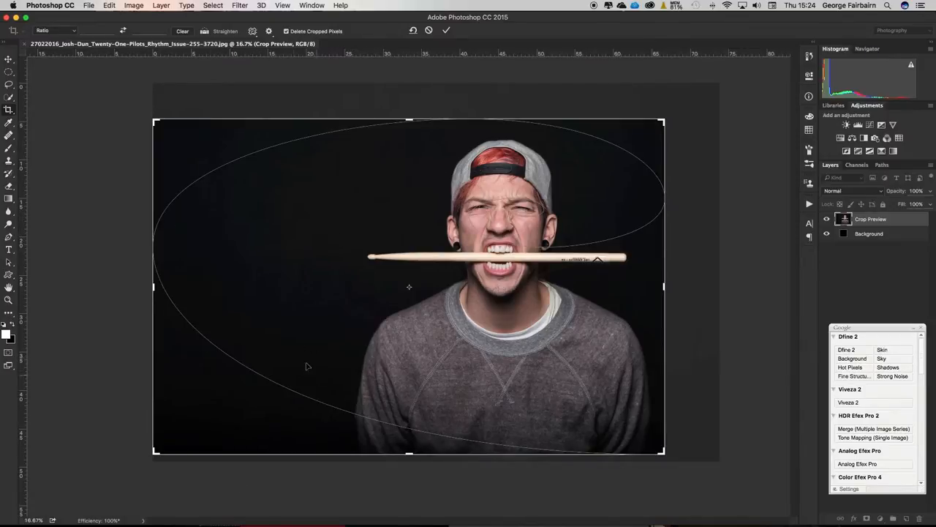
mouse_move(328, 379)
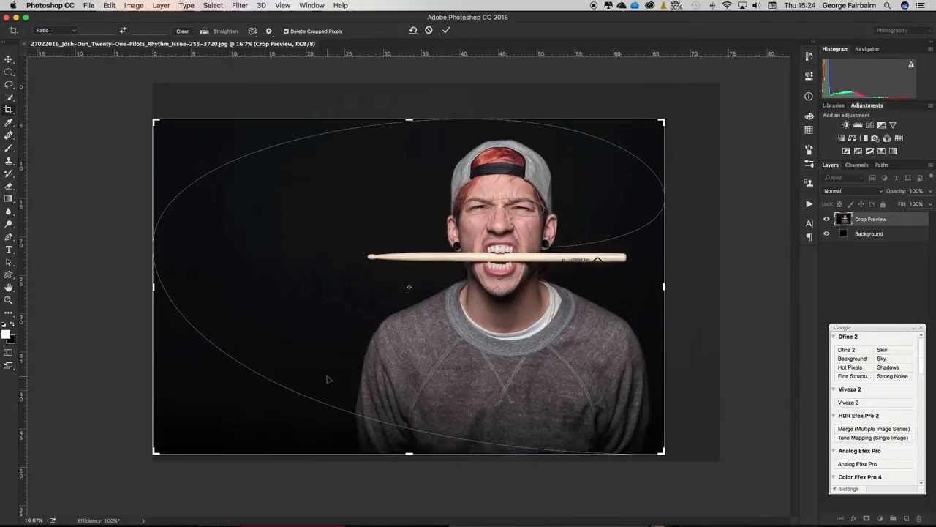
mouse_move(202, 35)
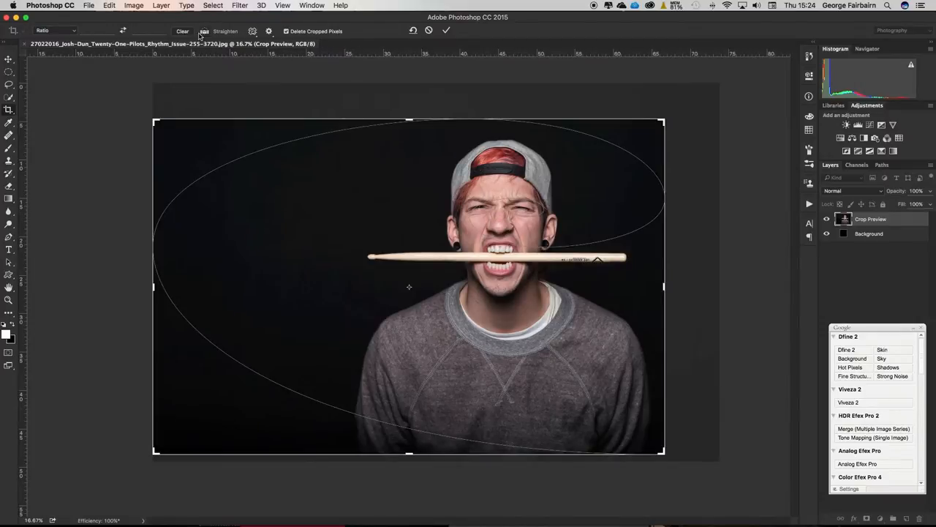
Step: Switch the overlay to Triangle and enlarge the crop back to the full photo
left_click(253, 31)
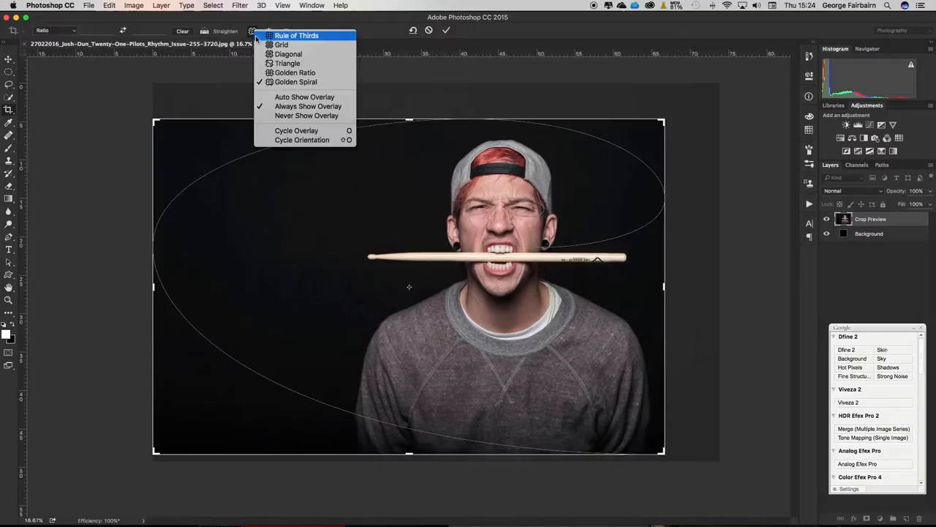
mouse_move(287, 63)
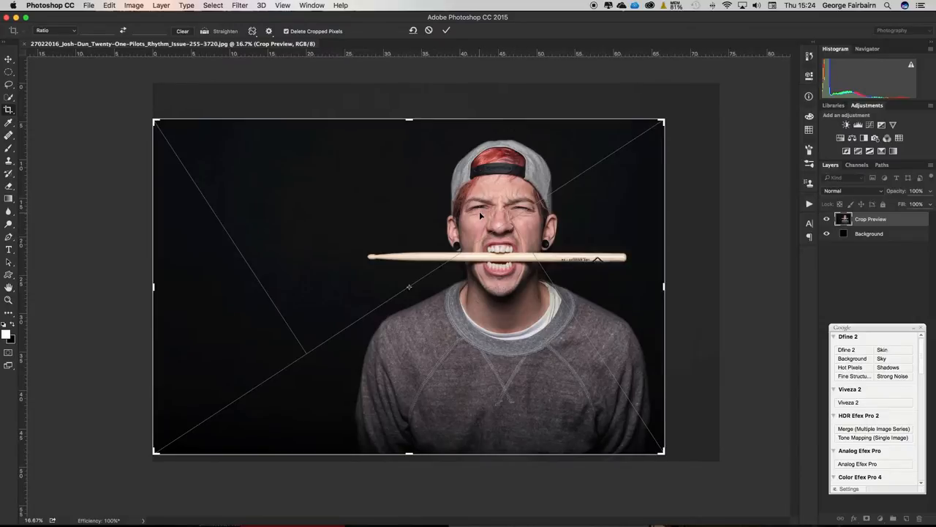
mouse_move(485, 218)
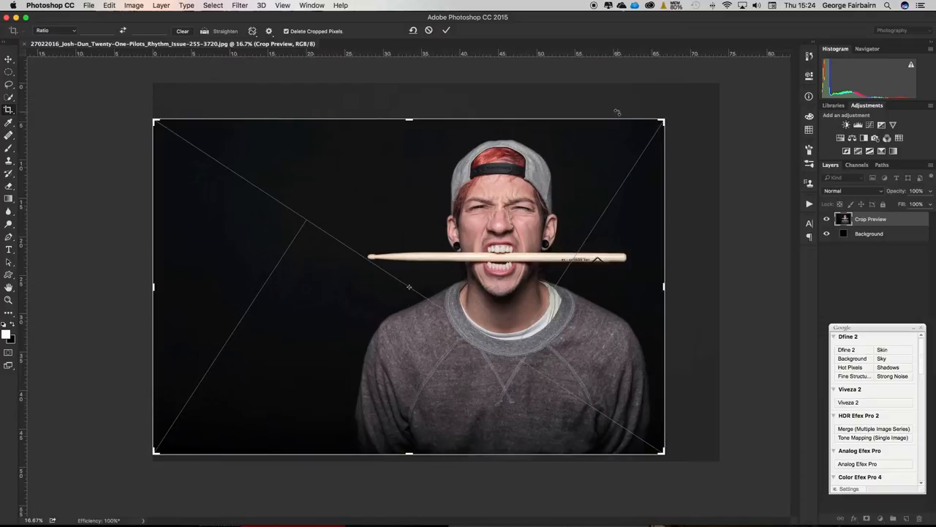
left_click_drag(662, 118, 691, 101)
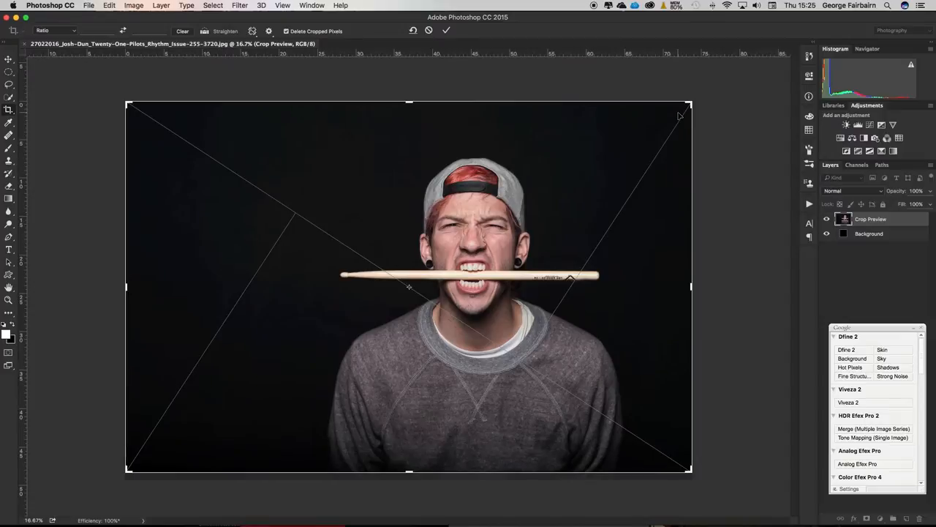
Step: Set Auto Show Overlay, then shrink the crop from top-right and restore full size
left_click(269, 31)
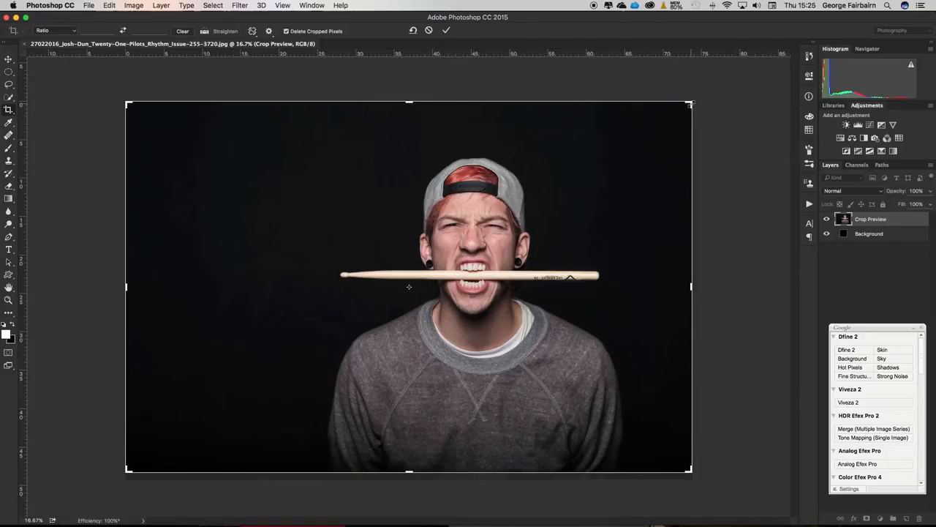
left_click_drag(690, 103, 668, 115)
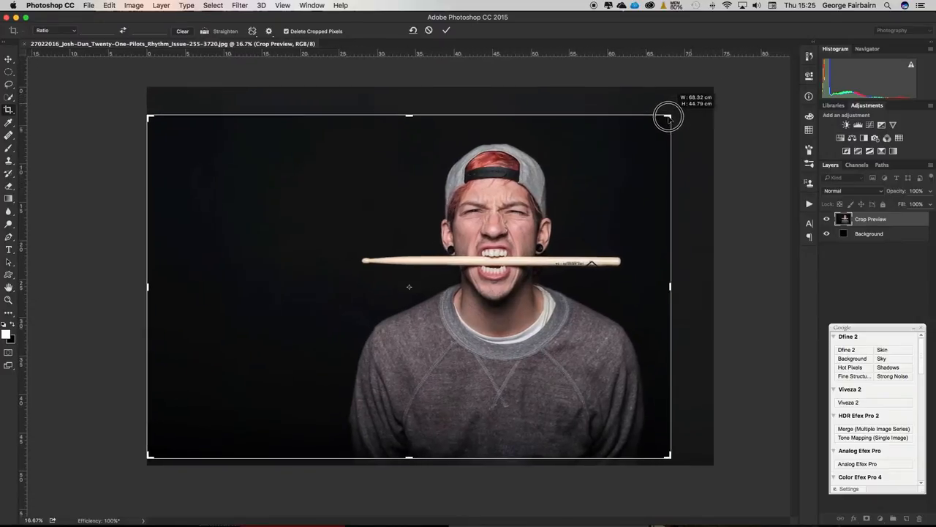
left_click_drag(668, 117, 659, 120)
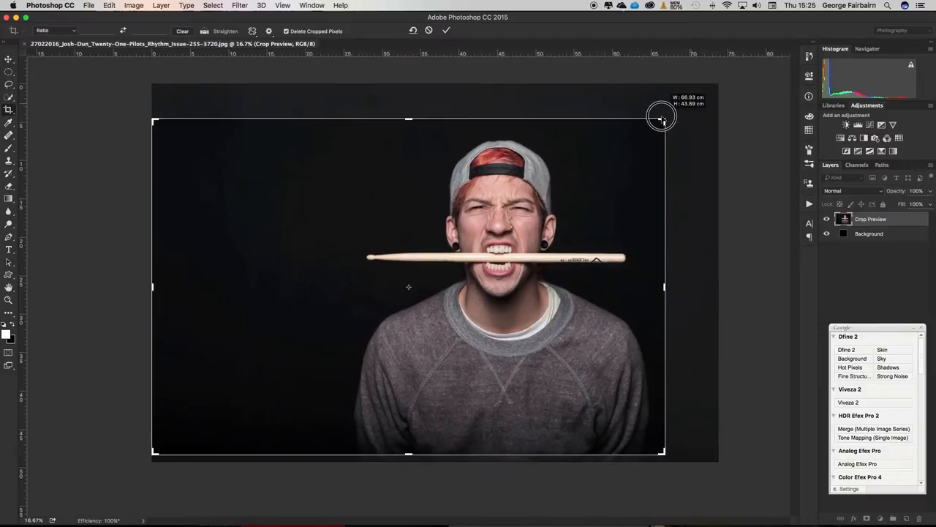
left_click_drag(662, 116, 688, 103)
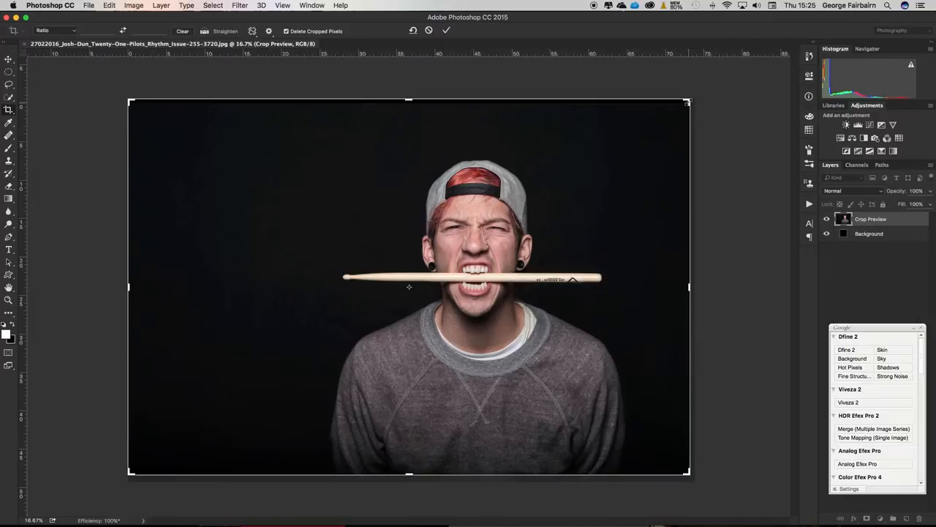
mouse_move(687, 101)
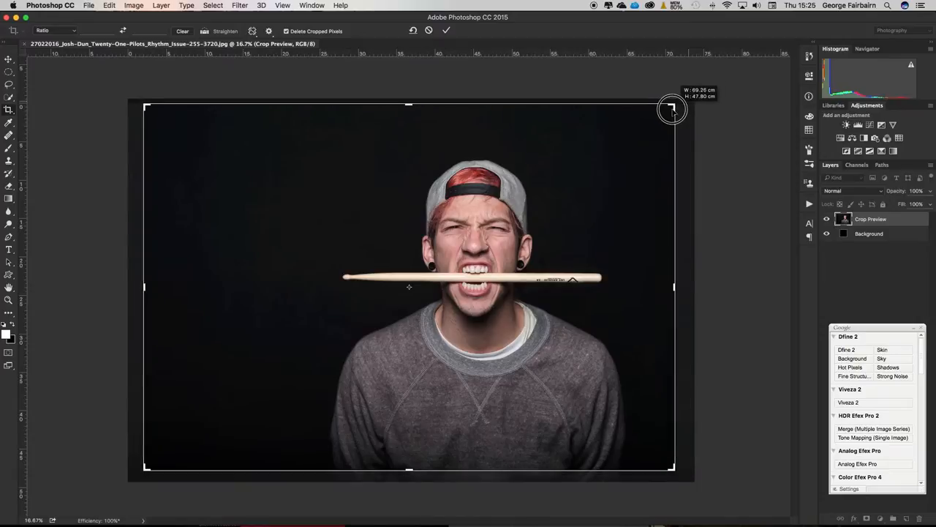
left_click_drag(671, 109, 657, 118)
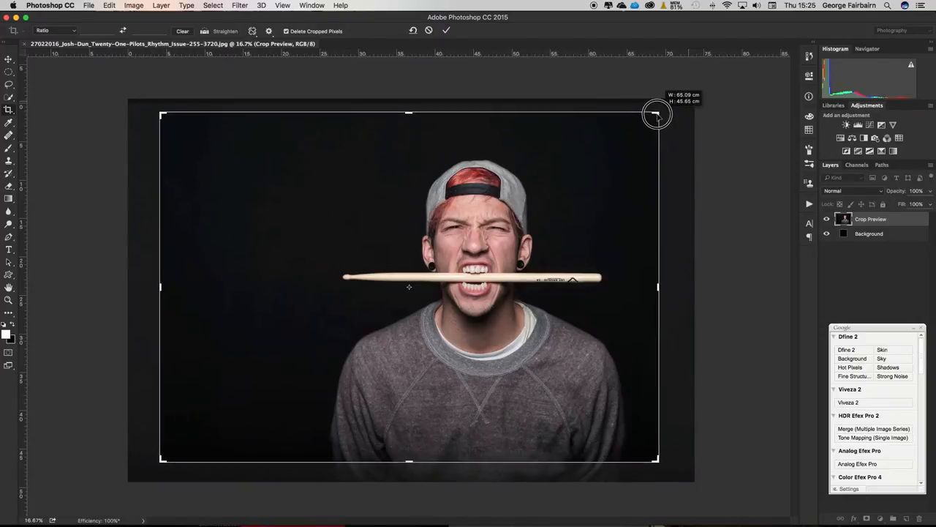
left_click_drag(656, 117, 675, 104)
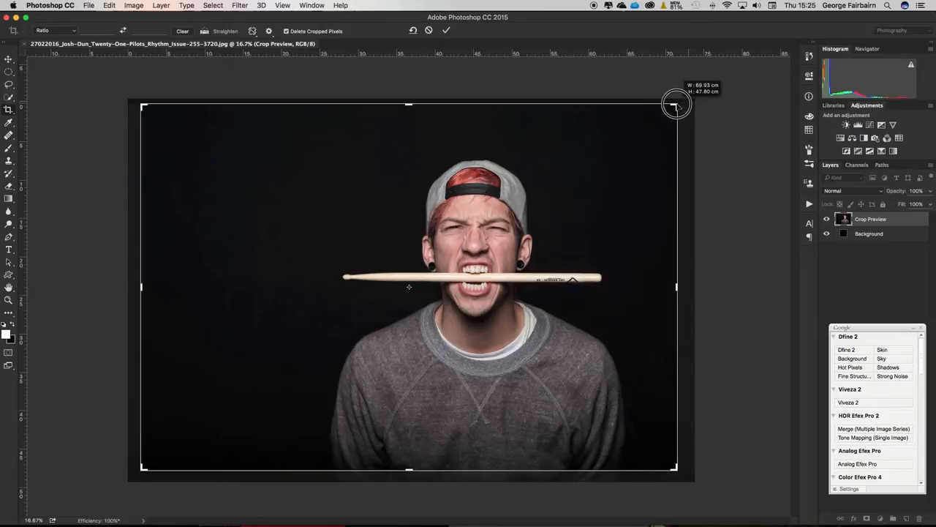
left_click_drag(675, 105, 623, 139)
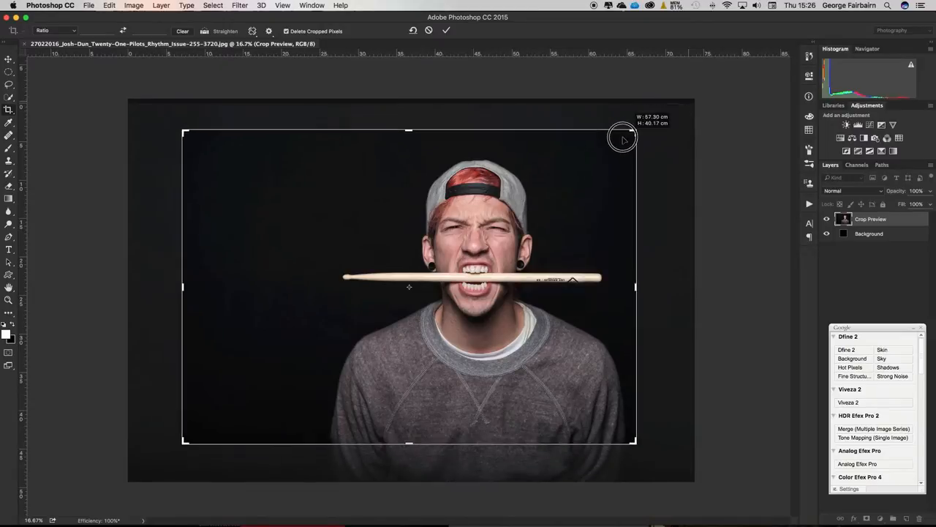
left_click_drag(621, 138, 692, 106)
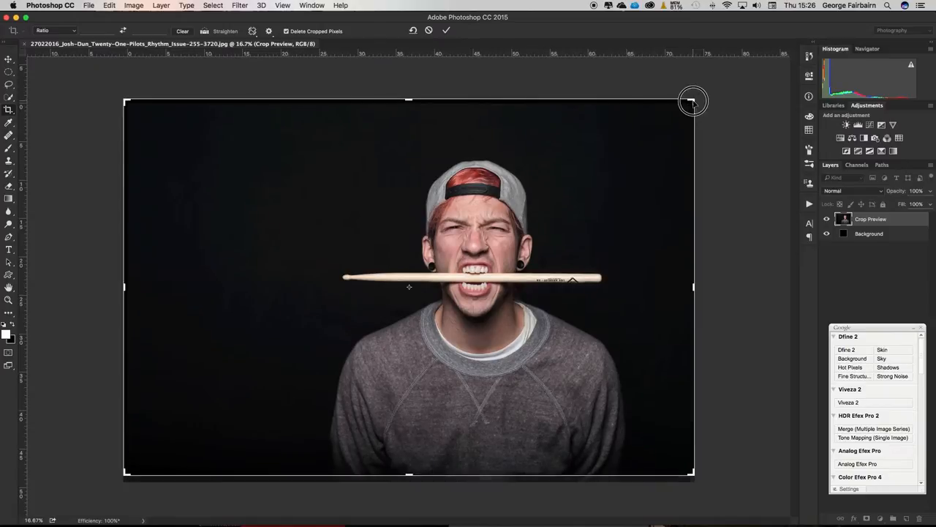
left_click_drag(693, 100, 635, 132)
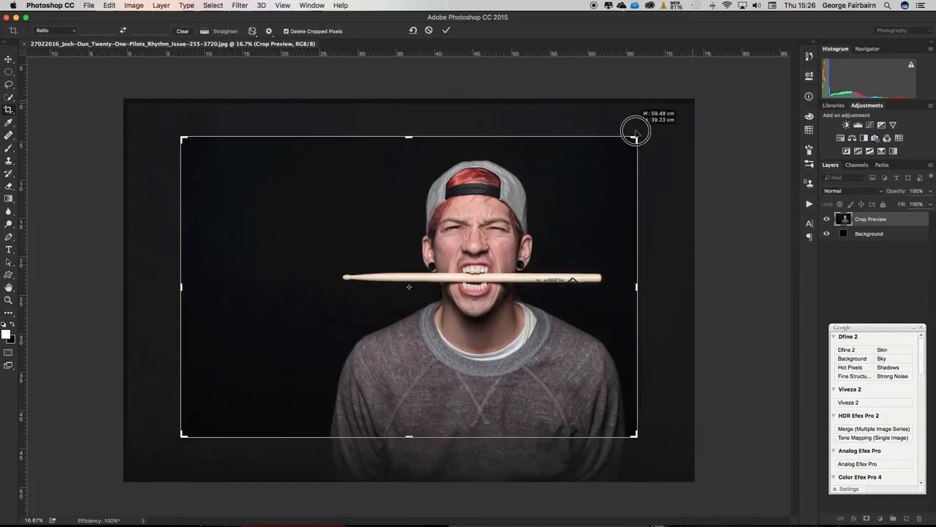
left_click_drag(635, 132, 629, 133)
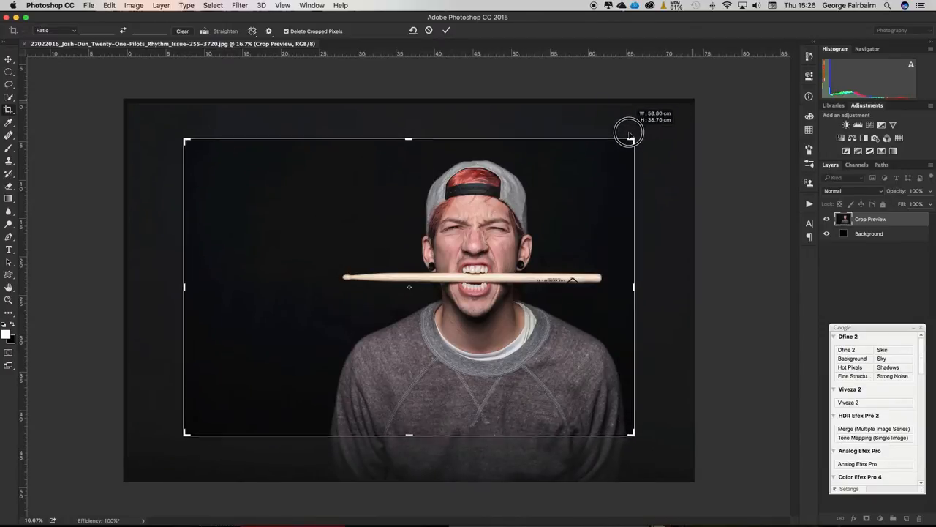
left_click_drag(627, 132, 639, 132)
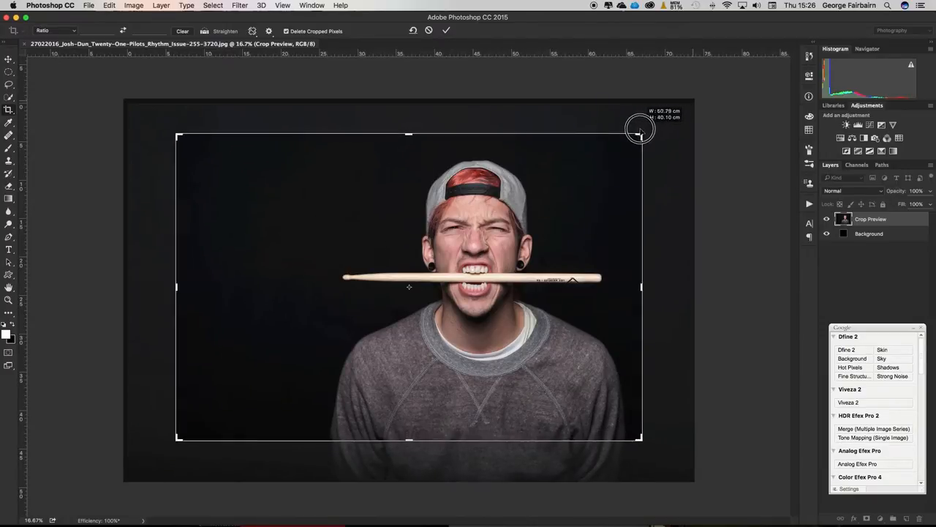
left_click_drag(640, 128, 622, 140)
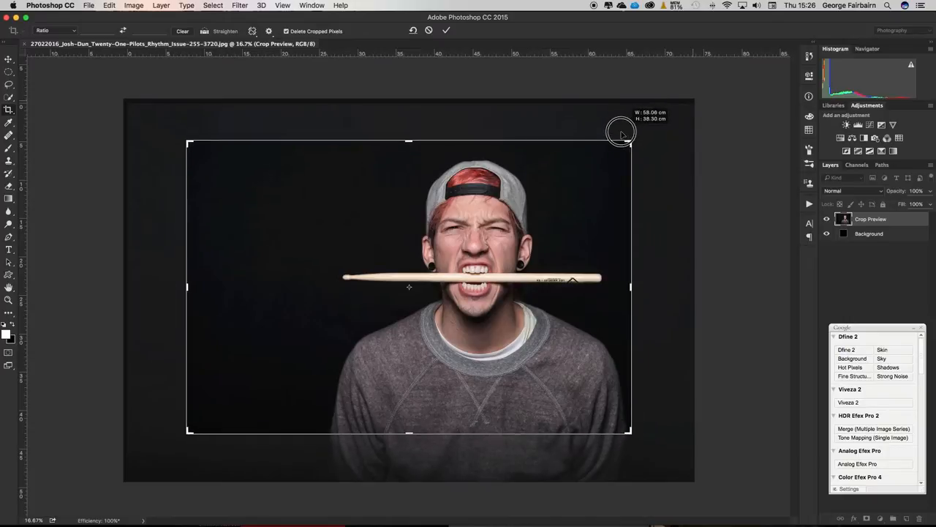
left_click_drag(621, 132, 664, 111)
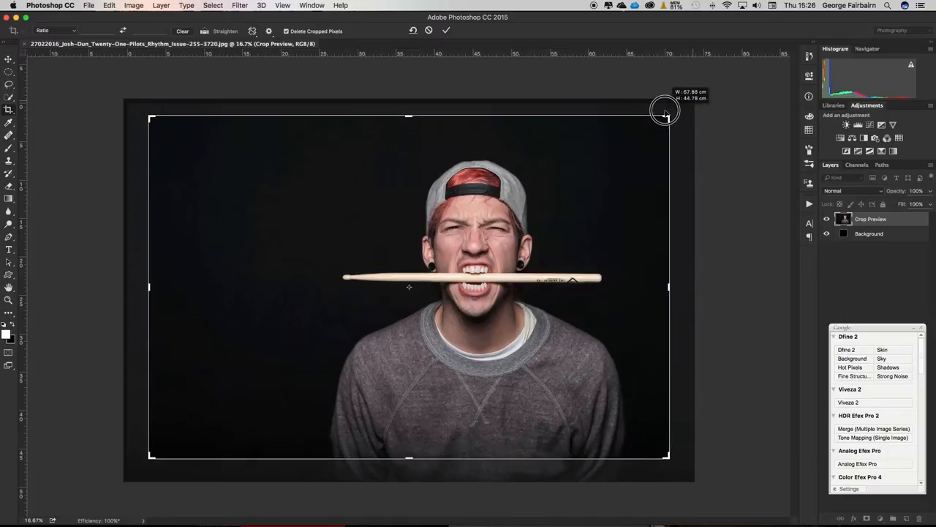
left_click_drag(664, 112, 613, 130)
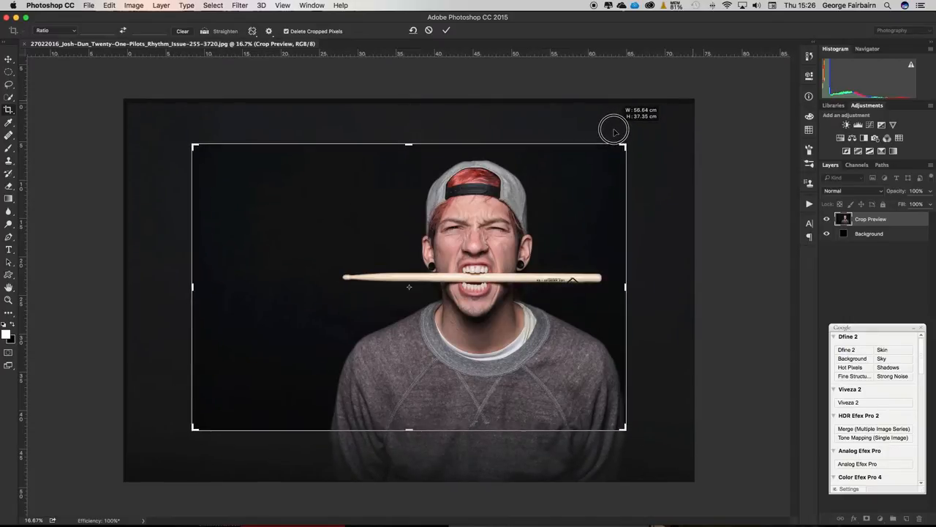
left_click_drag(614, 130, 626, 139)
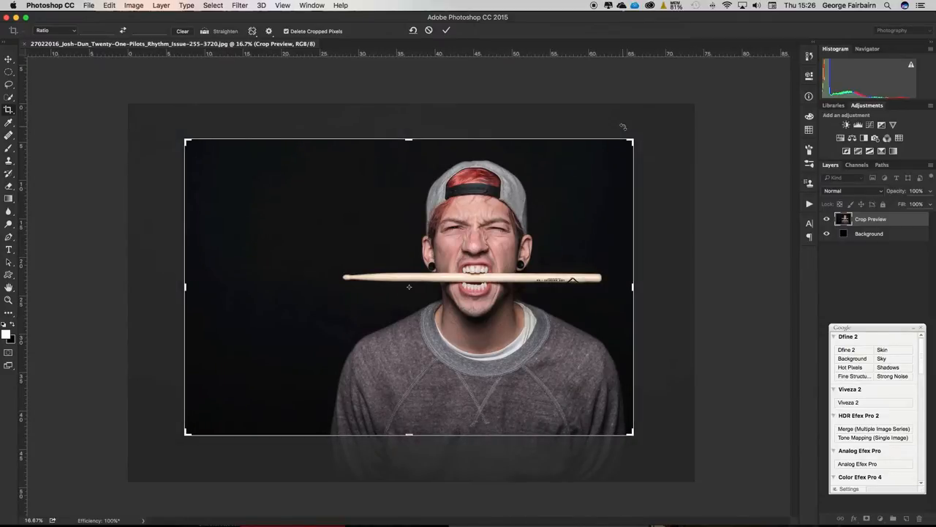
left_click_drag(627, 141, 684, 114)
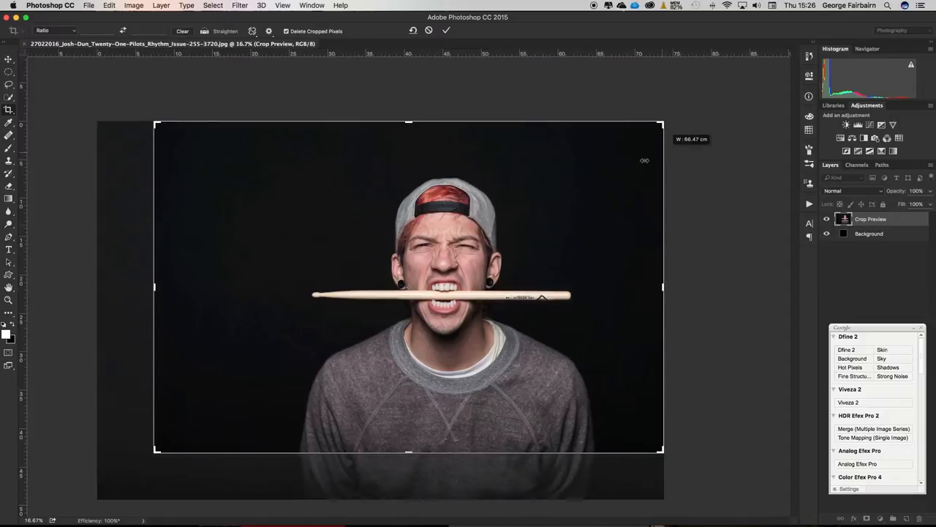
left_click_drag(156, 451, 132, 468)
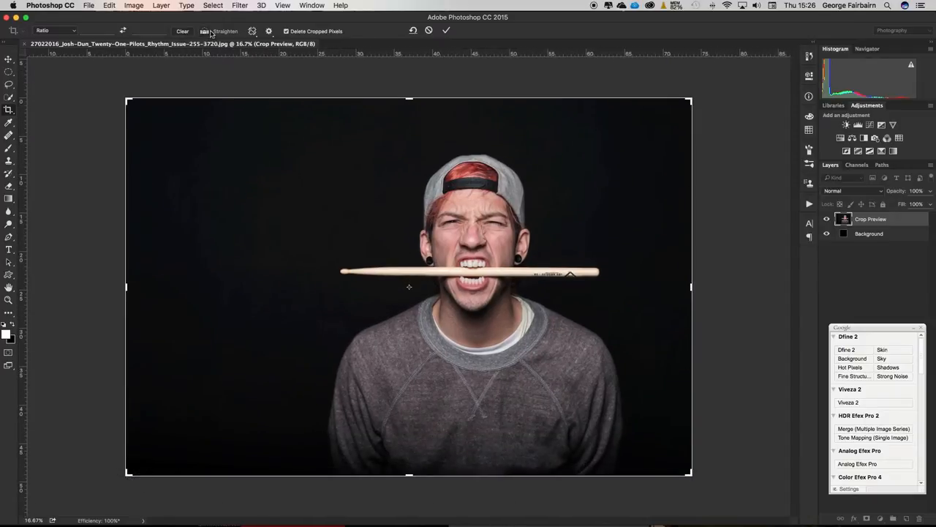
Step: Choose the Golden Spiral overlay and set it to Always Show Overlay
left_click(269, 31)
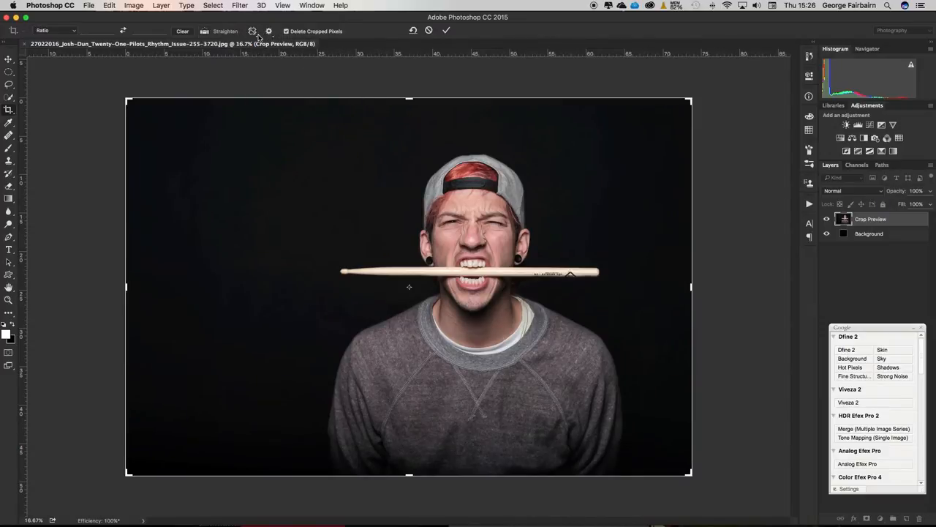
left_click(268, 30)
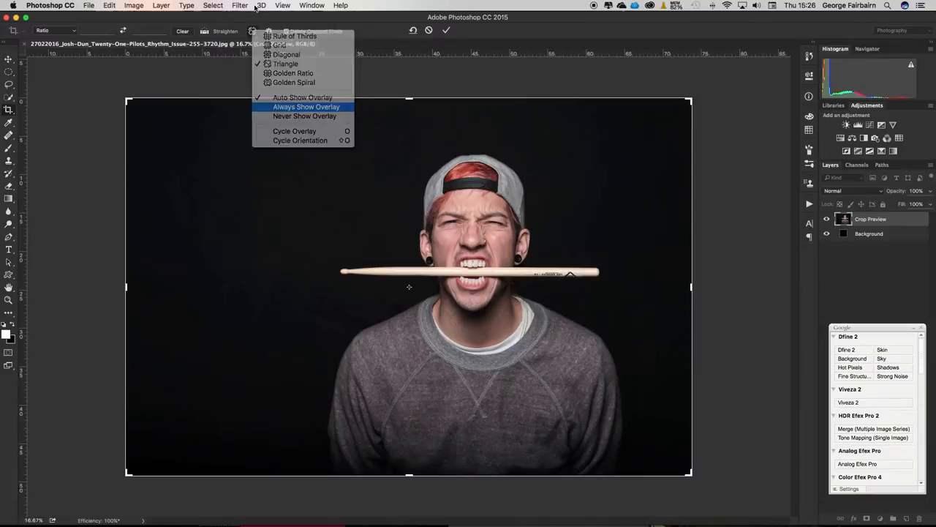
left_click(295, 80)
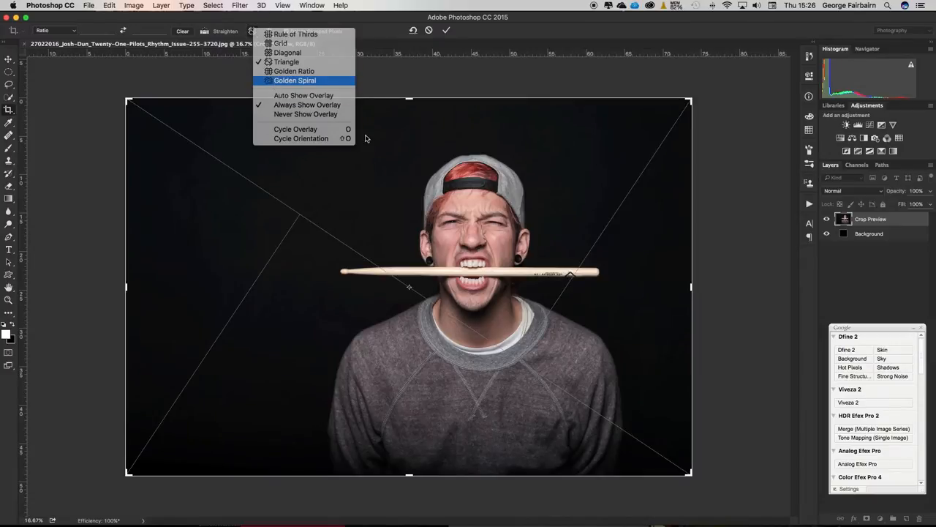
left_click(295, 81)
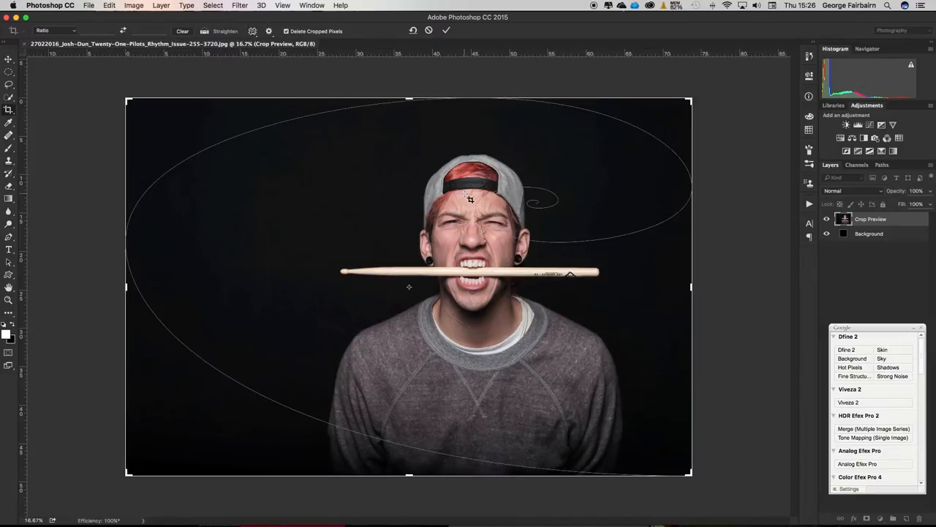
mouse_move(602, 152)
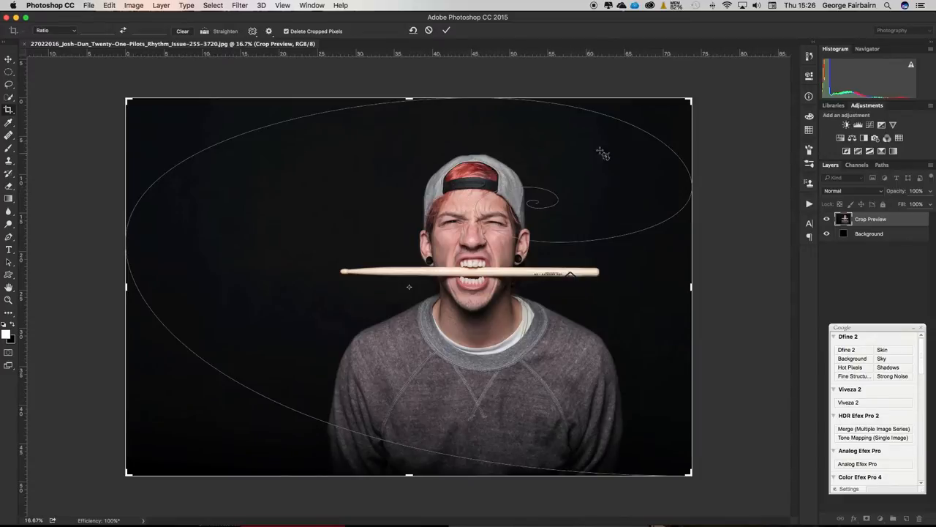
left_click_drag(688, 100, 658, 115)
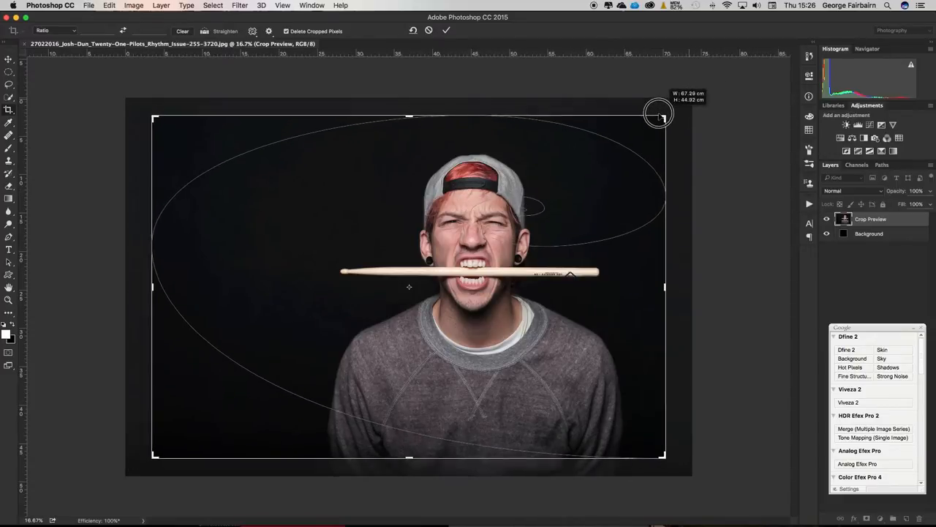
left_click_drag(659, 115, 614, 126)
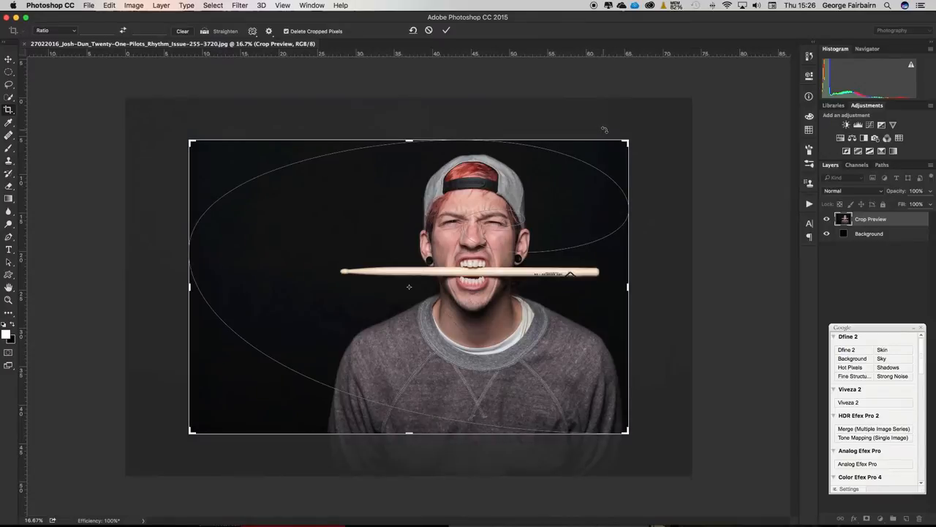
mouse_move(488, 239)
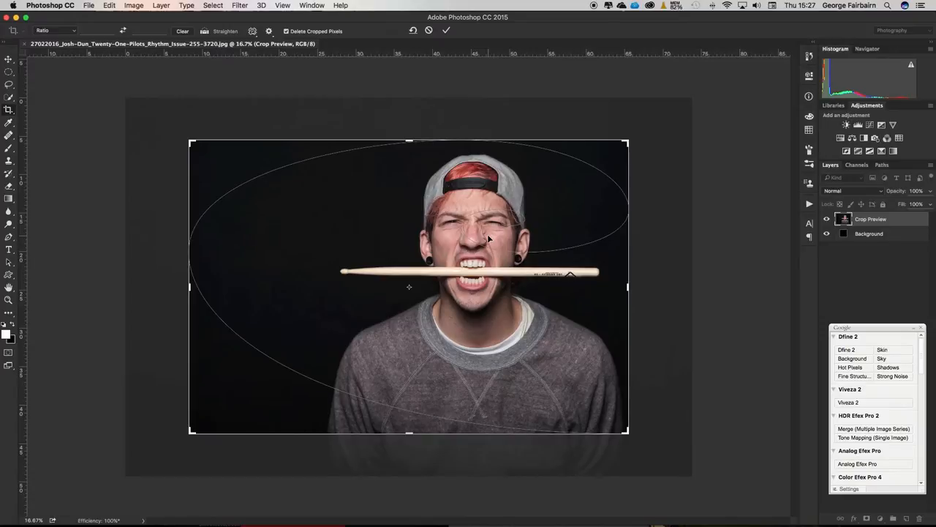
mouse_move(554, 181)
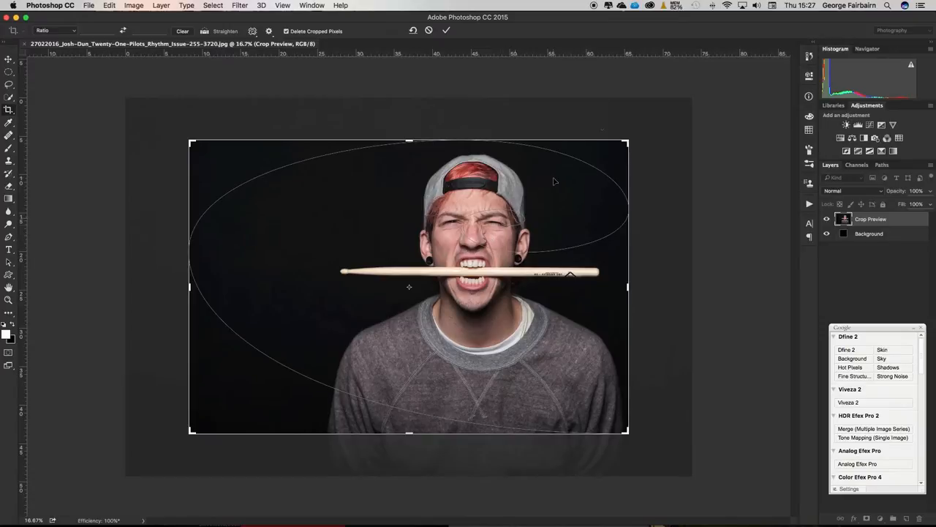
left_click_drag(625, 141, 657, 119)
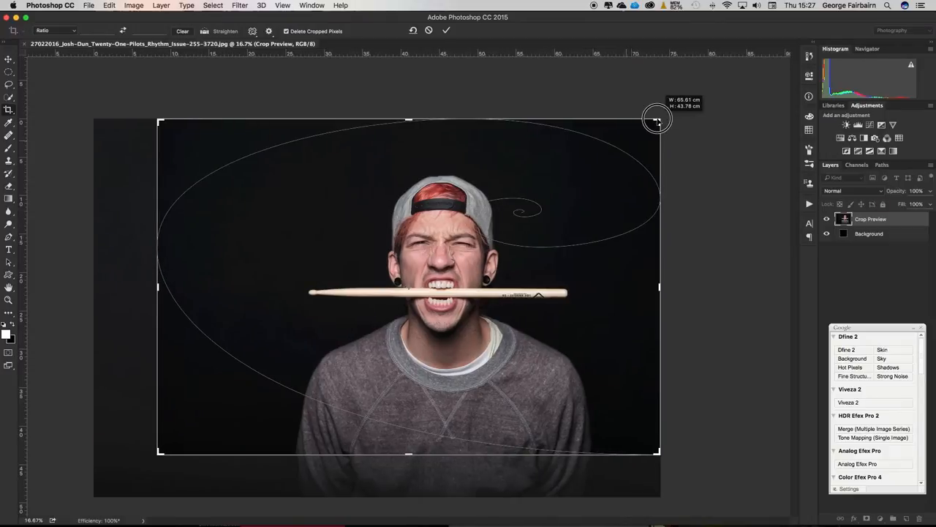
left_click_drag(656, 120, 140, 468)
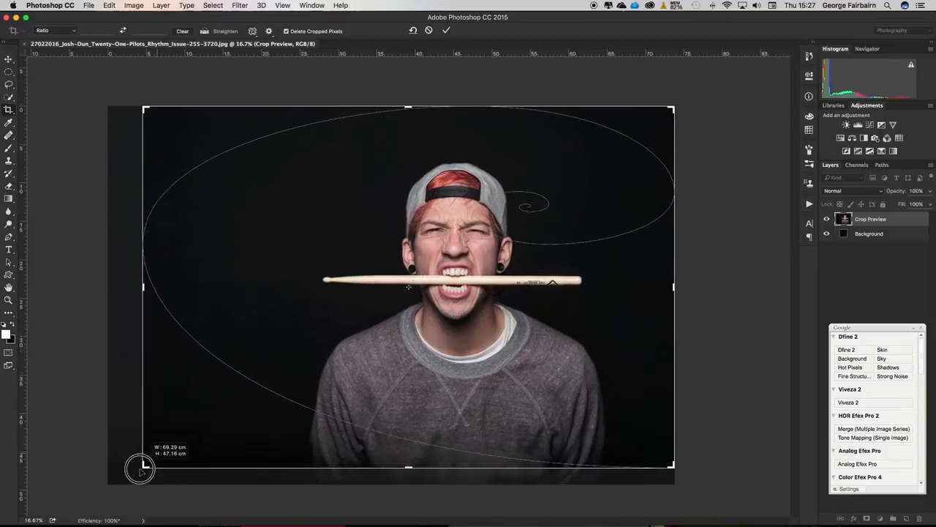
left_click_drag(141, 468, 124, 472)
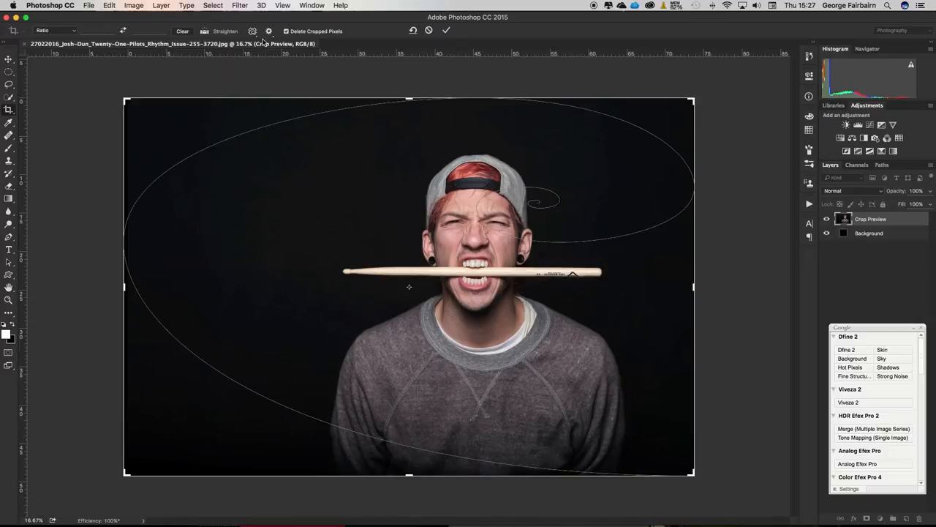
mouse_move(120, 34)
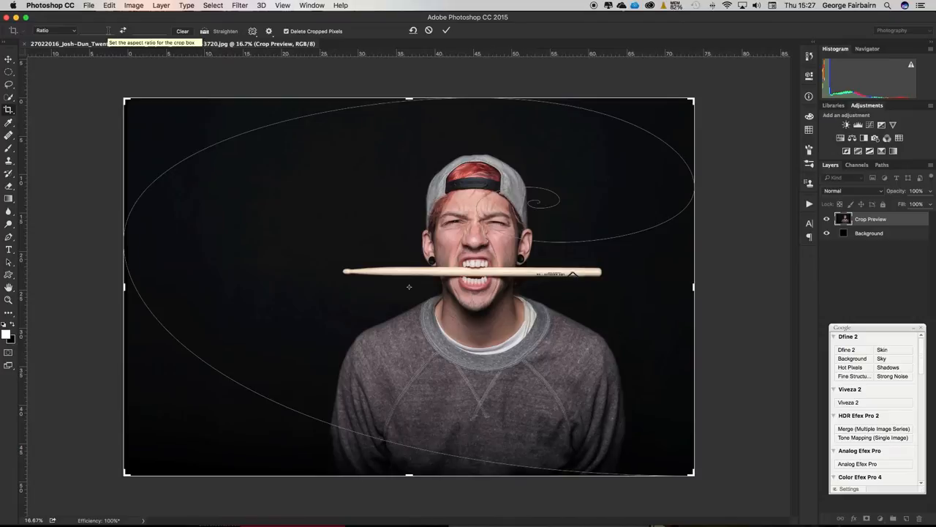
left_click(55, 30)
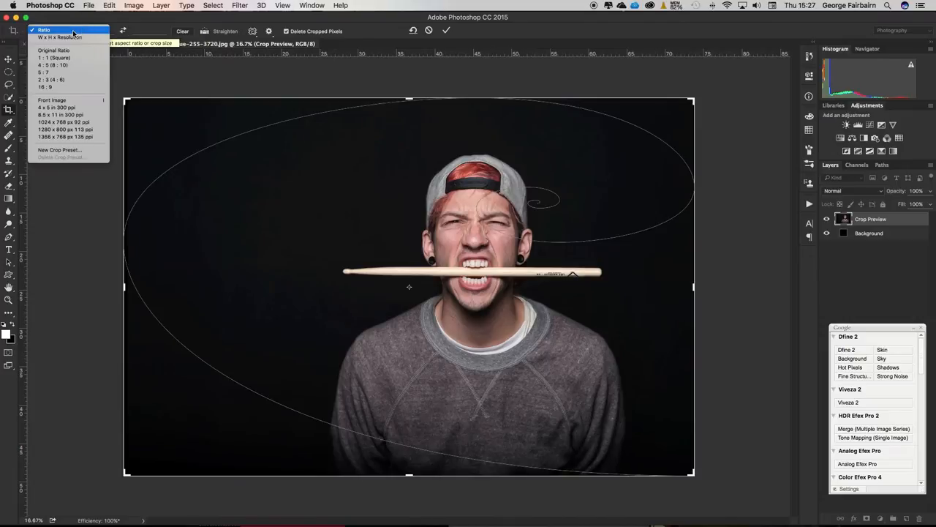
mouse_move(52, 64)
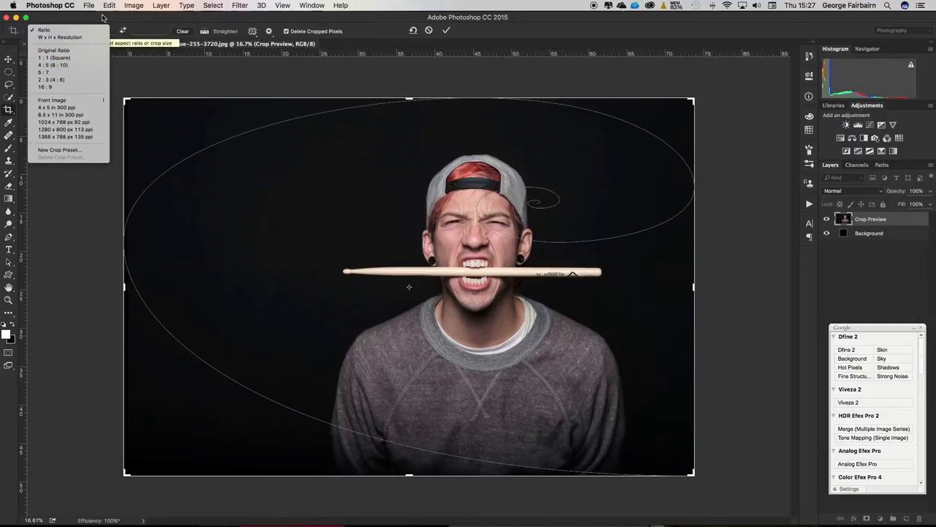
left_click(55, 31)
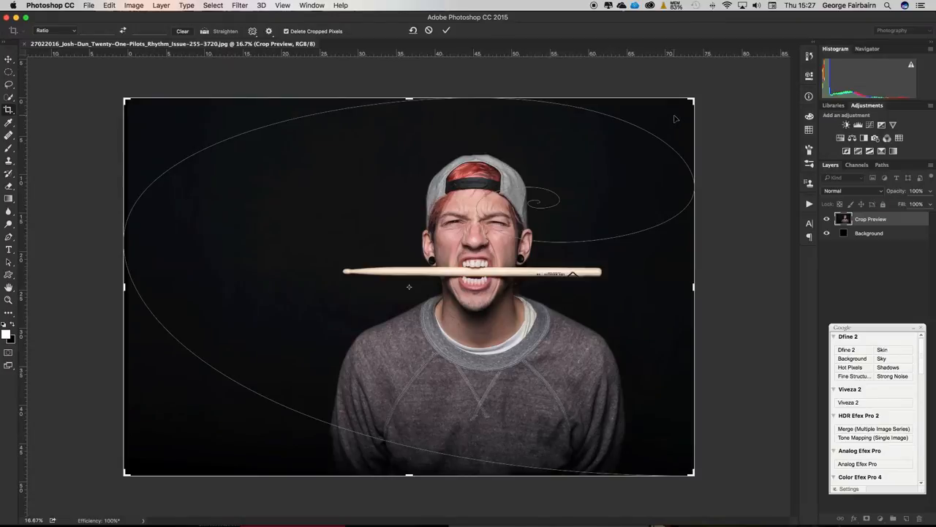
mouse_move(670, 122)
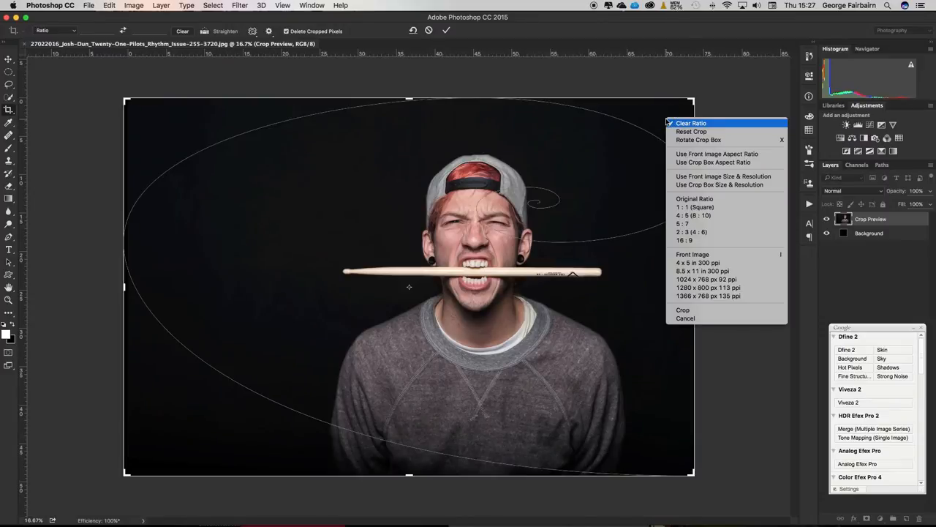
mouse_move(719, 184)
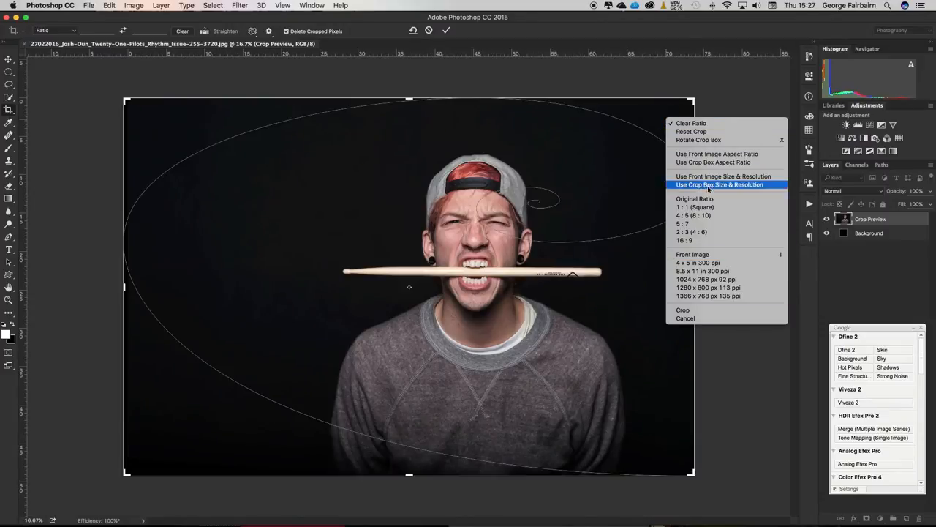
mouse_move(702, 216)
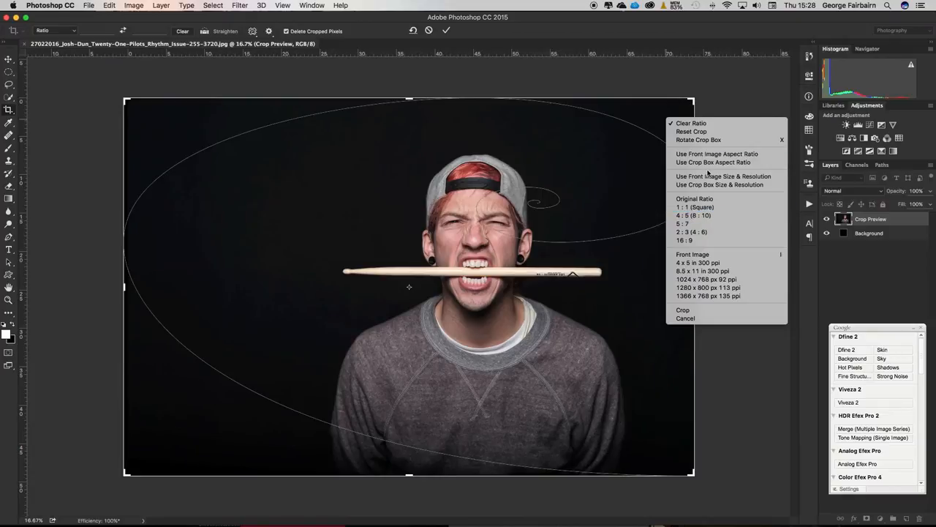
mouse_move(713, 162)
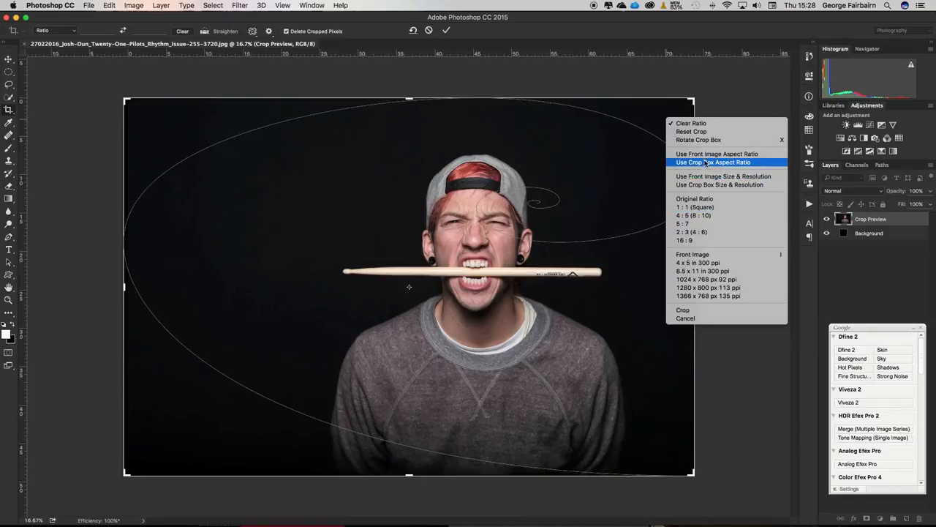
mouse_move(717, 153)
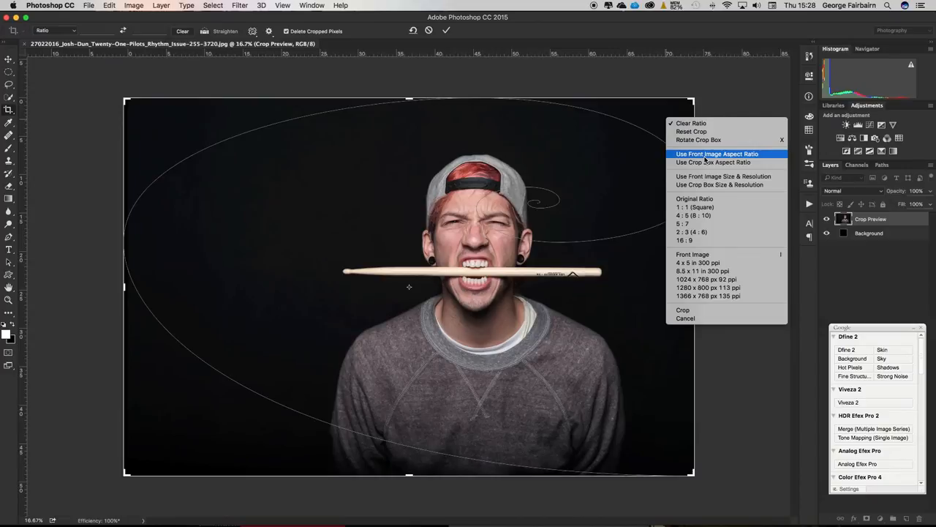
mouse_move(693, 207)
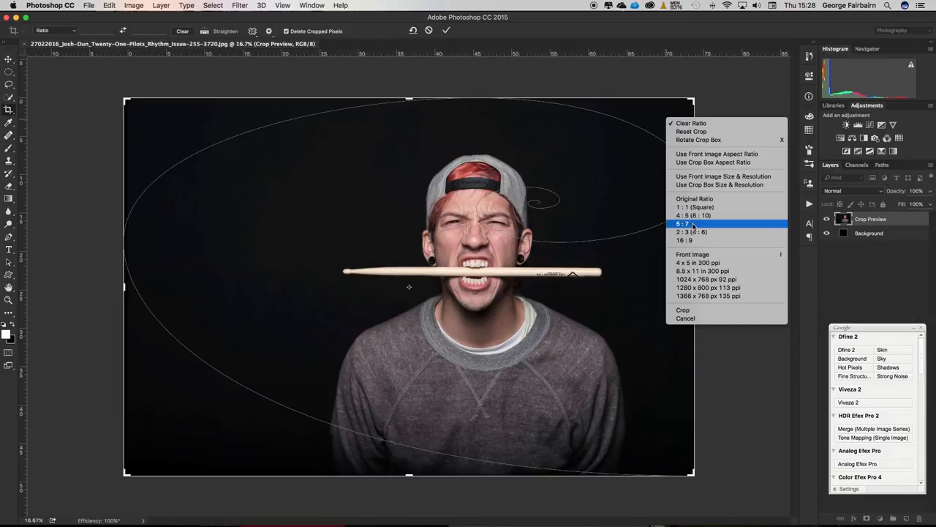
mouse_move(695, 215)
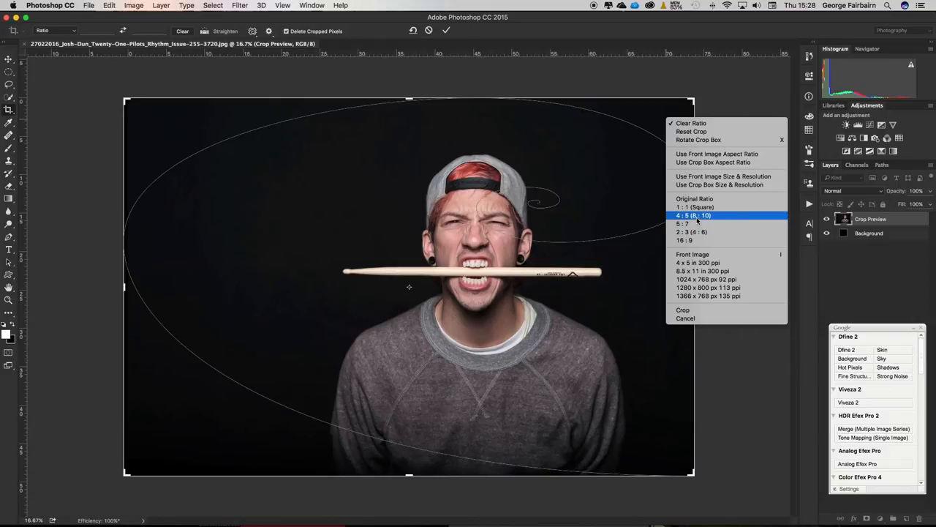
Step: Try the 4:5 and 16:9 crop ratios, then clear the ratio for a free crop
left_click(691, 215)
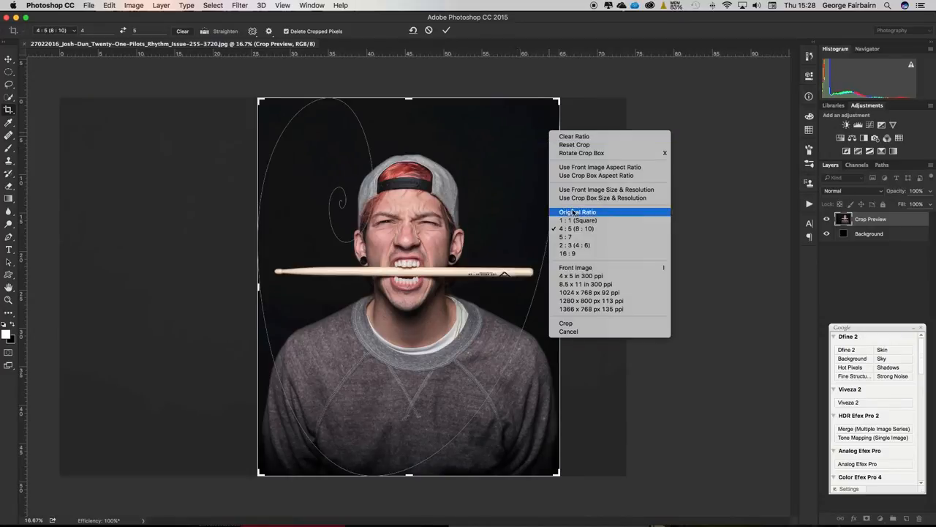
left_click(571, 253)
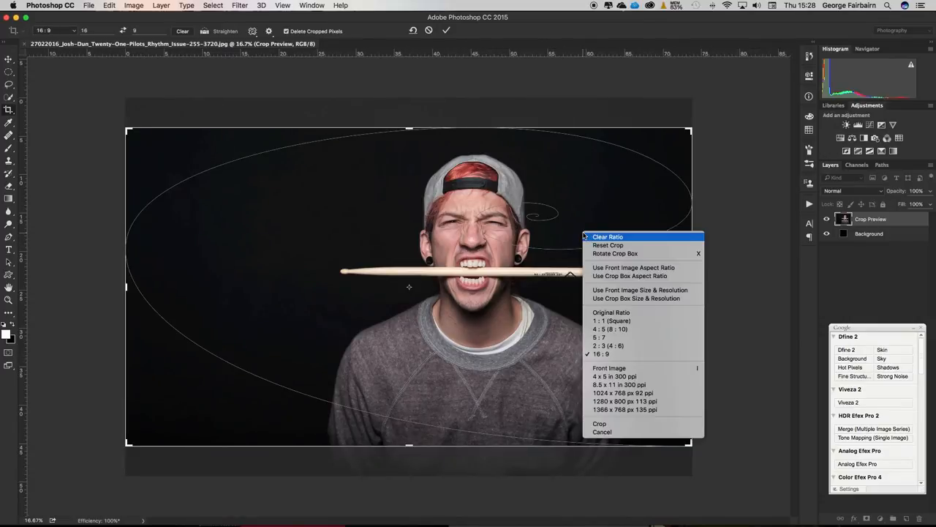
left_click(608, 236)
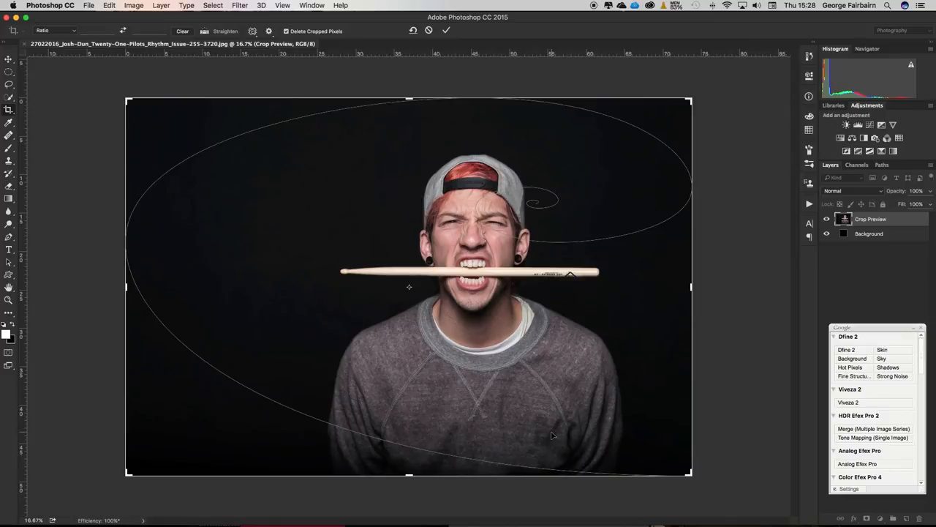
mouse_move(538, 387)
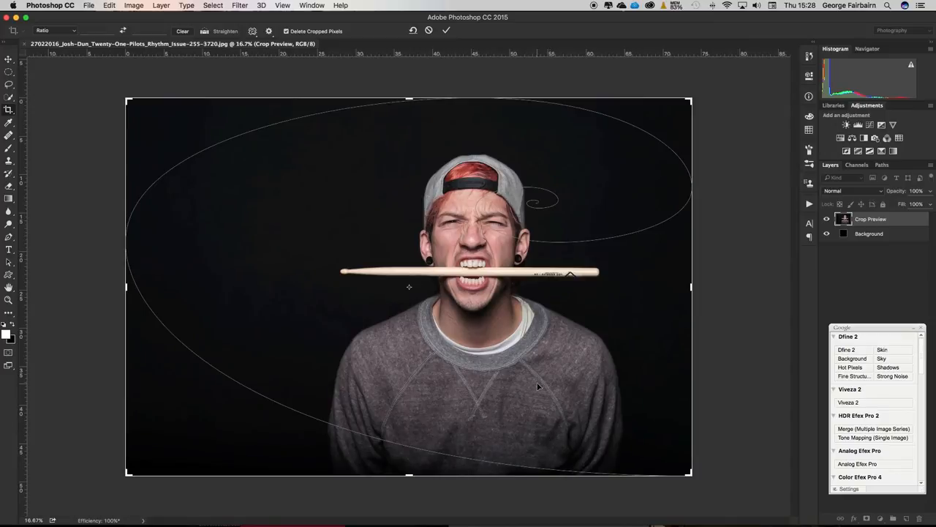